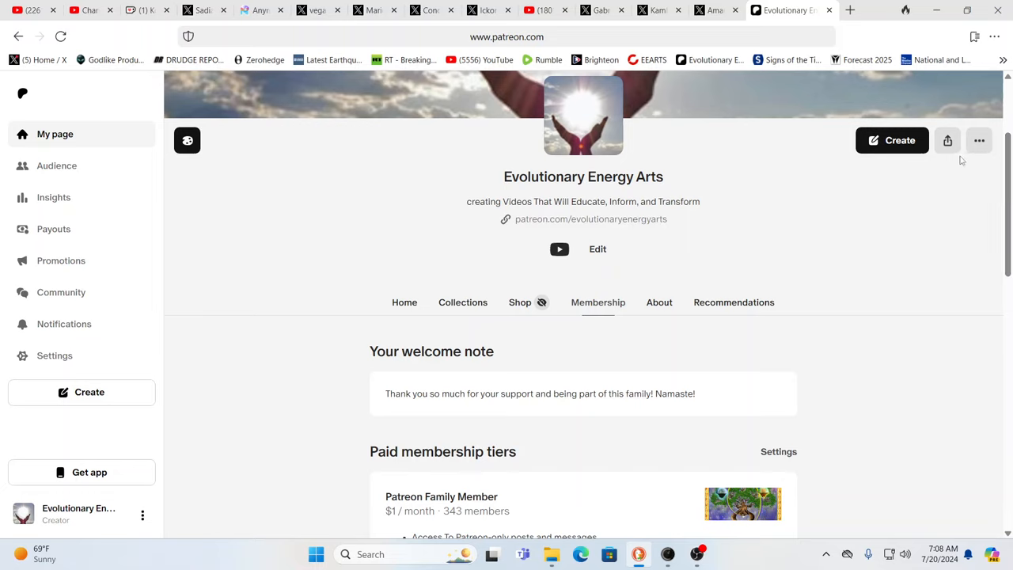
mouse_move(851, 111)
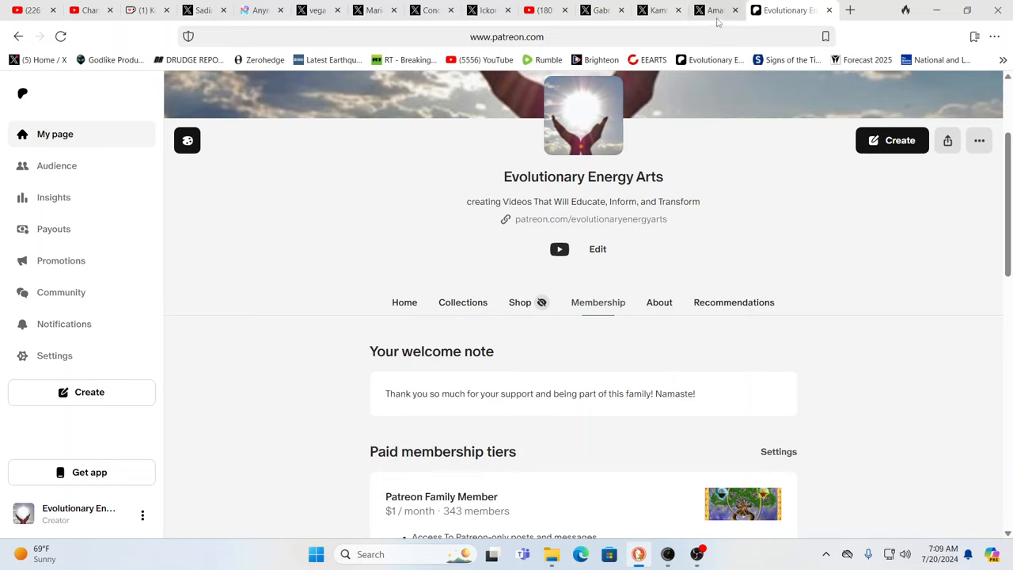
mouse_move(716, 9)
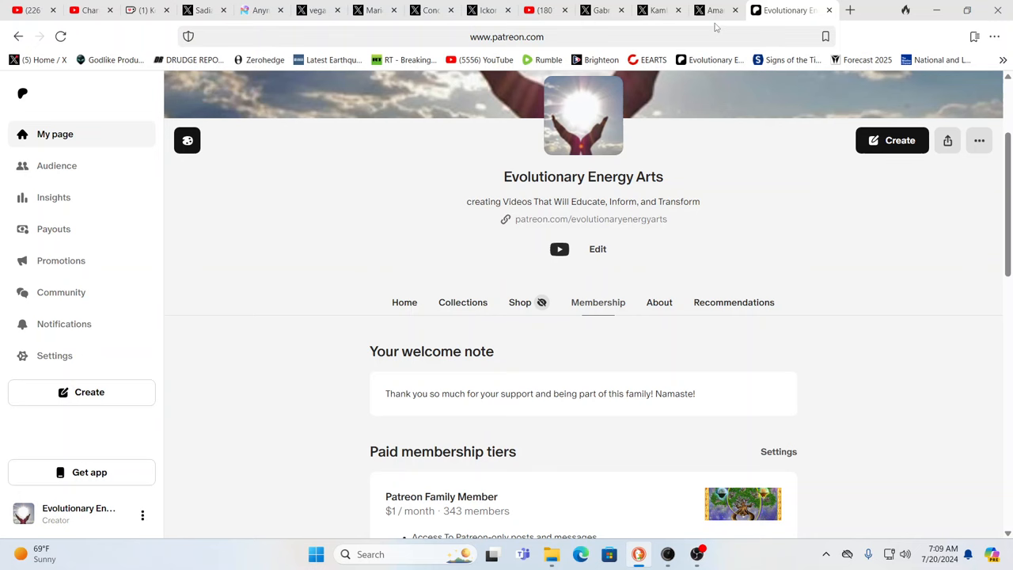
mouse_move(712, 9)
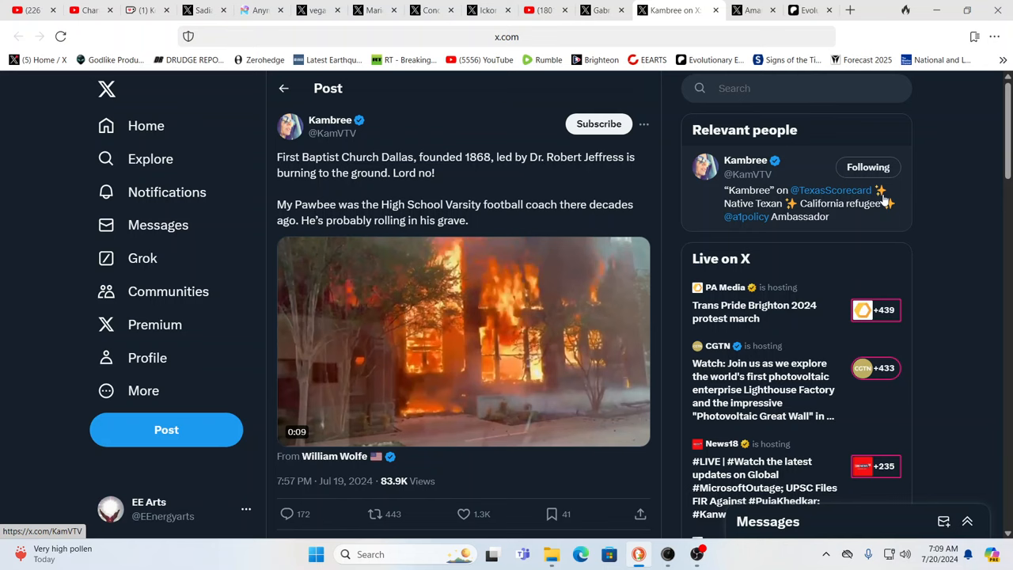
mouse_move(880, 190)
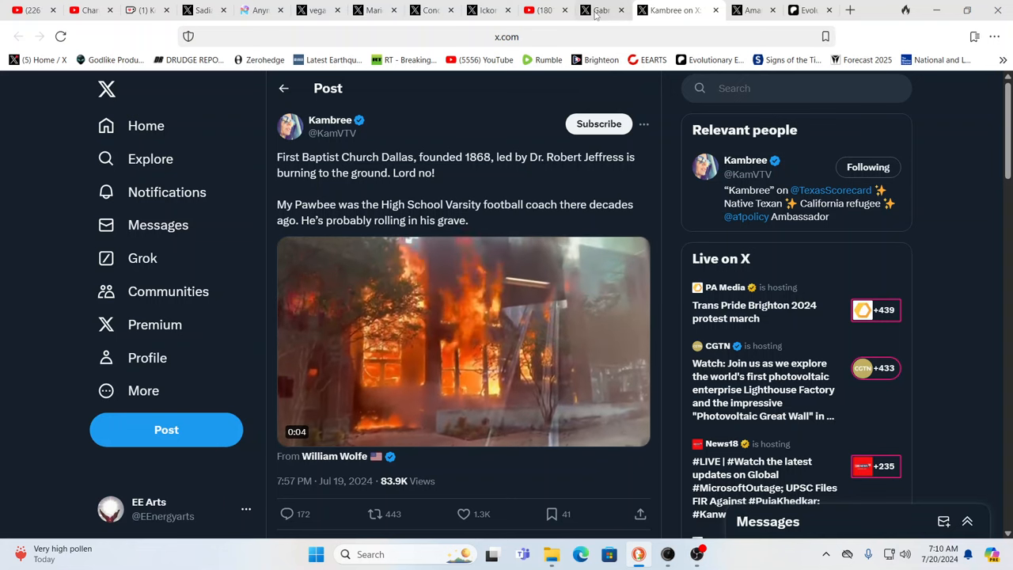
mouse_move(603, 9)
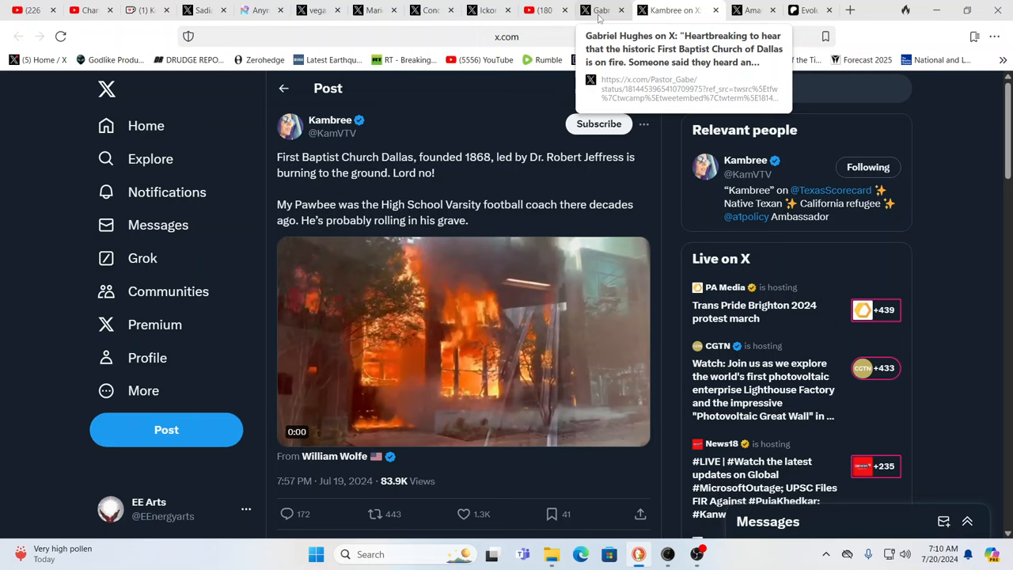
Step: Follow Gabriel Hughes, author of the Dallas First Baptist Church fire post
click(614, 9)
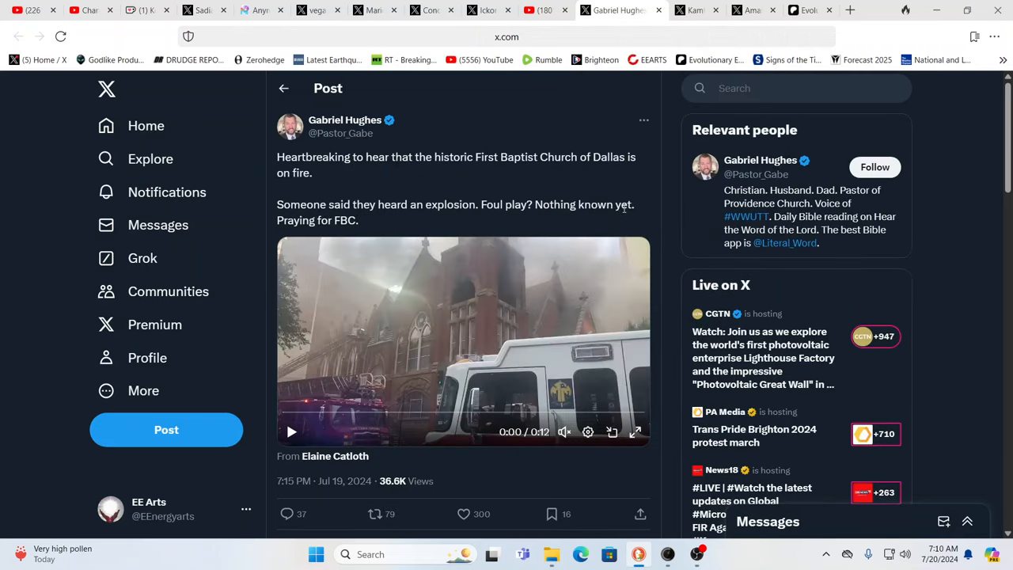
mouse_move(587, 244)
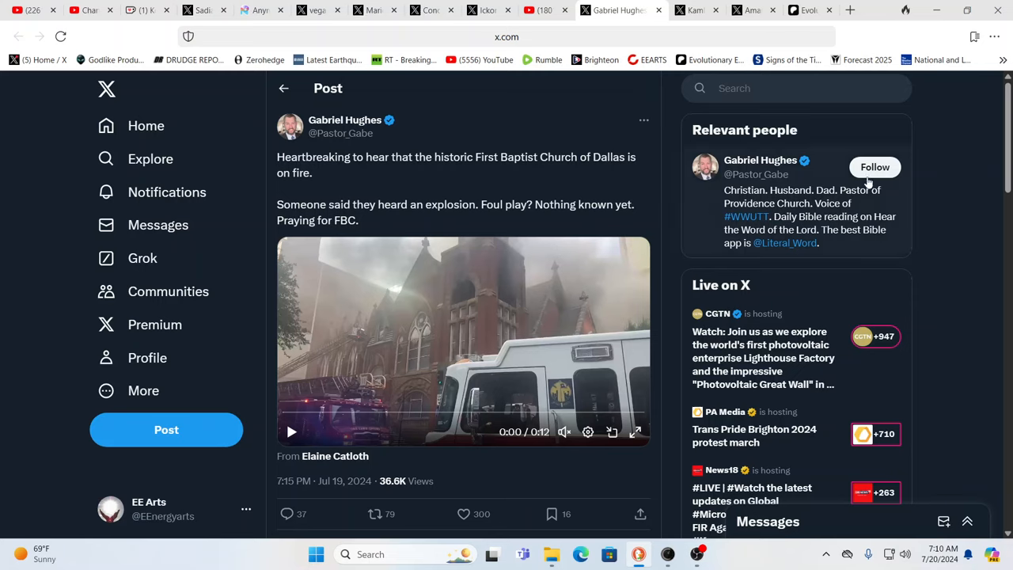
click(873, 168)
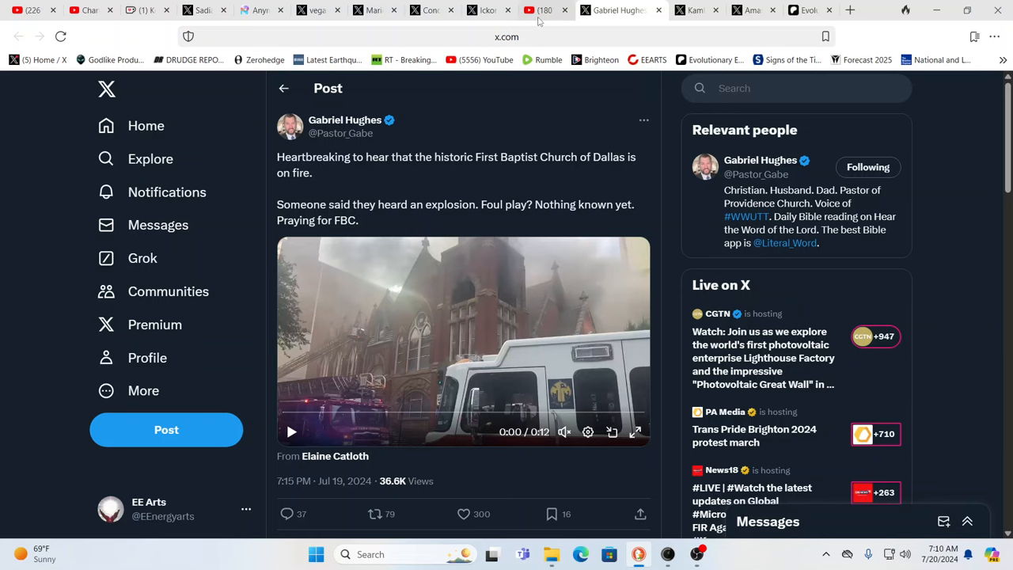
Step: View the title and description of the CBN News Jeffress COVID vaccine video
click(545, 9)
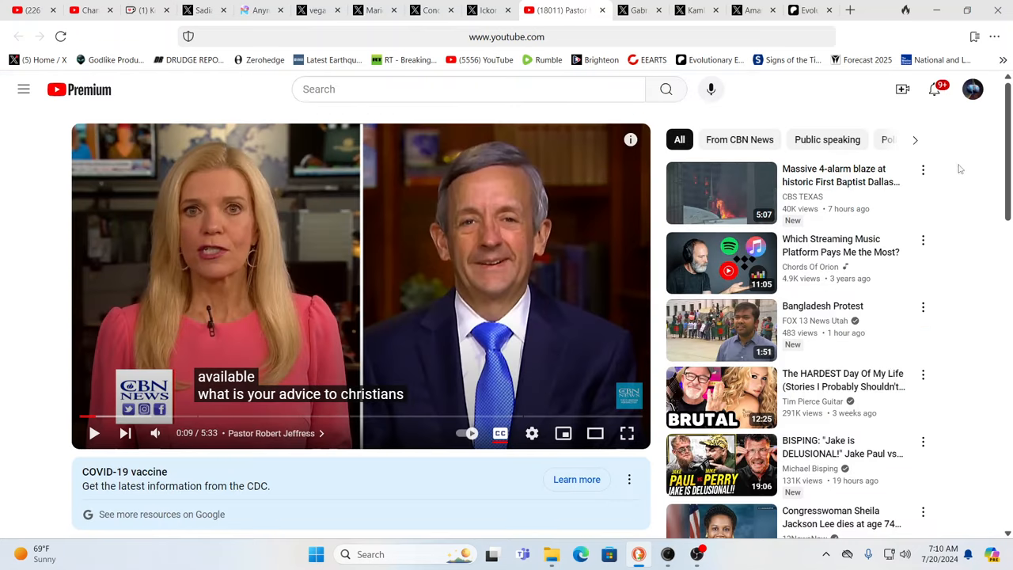
scroll(down, 3)
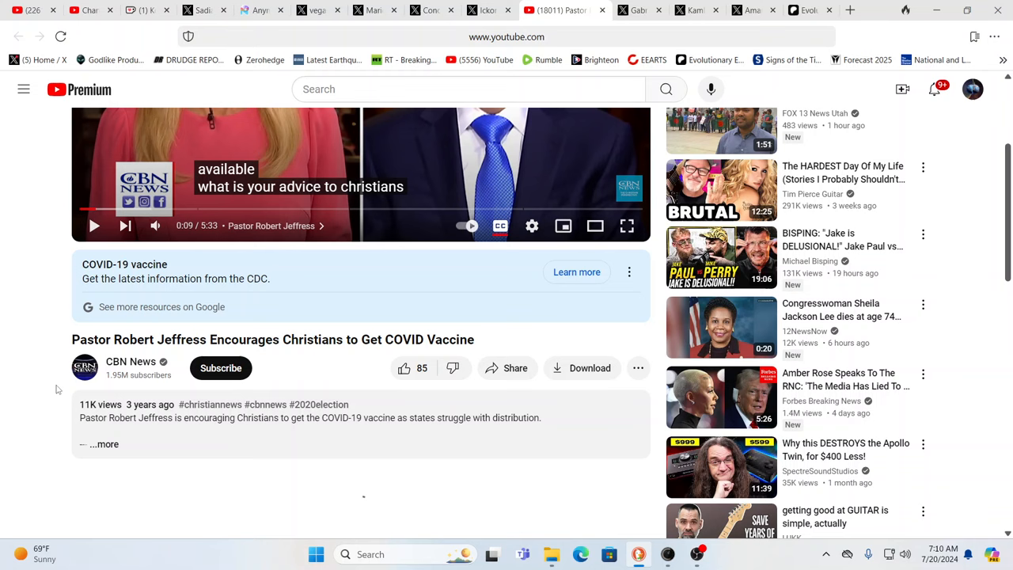
scroll(down, 3)
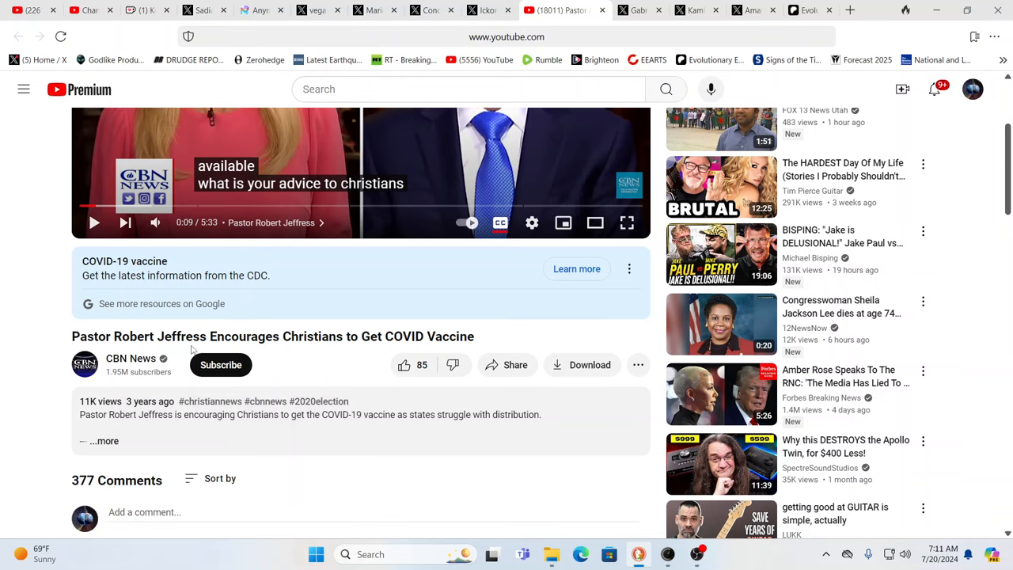
mouse_move(272, 396)
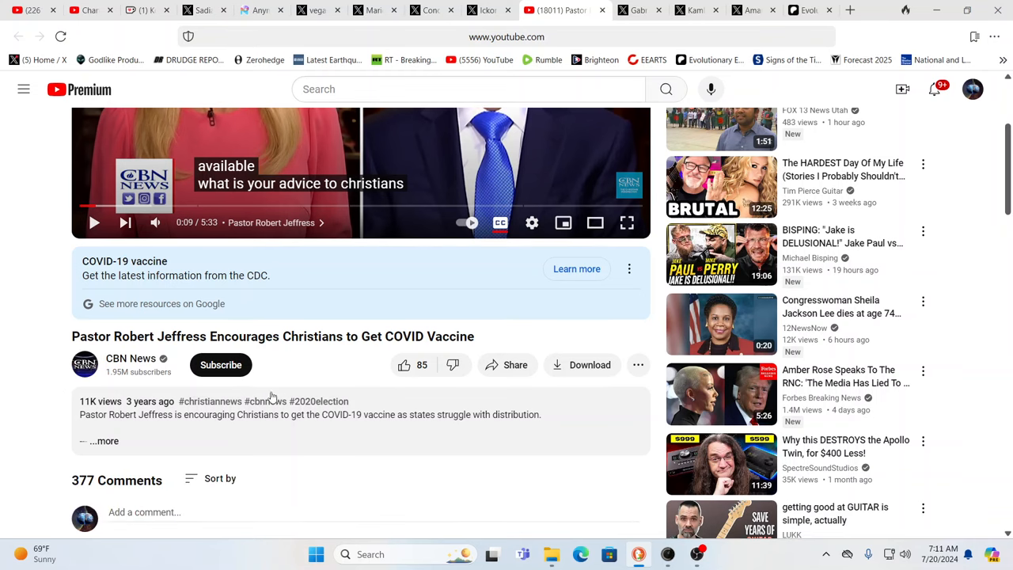
scroll(up, 3)
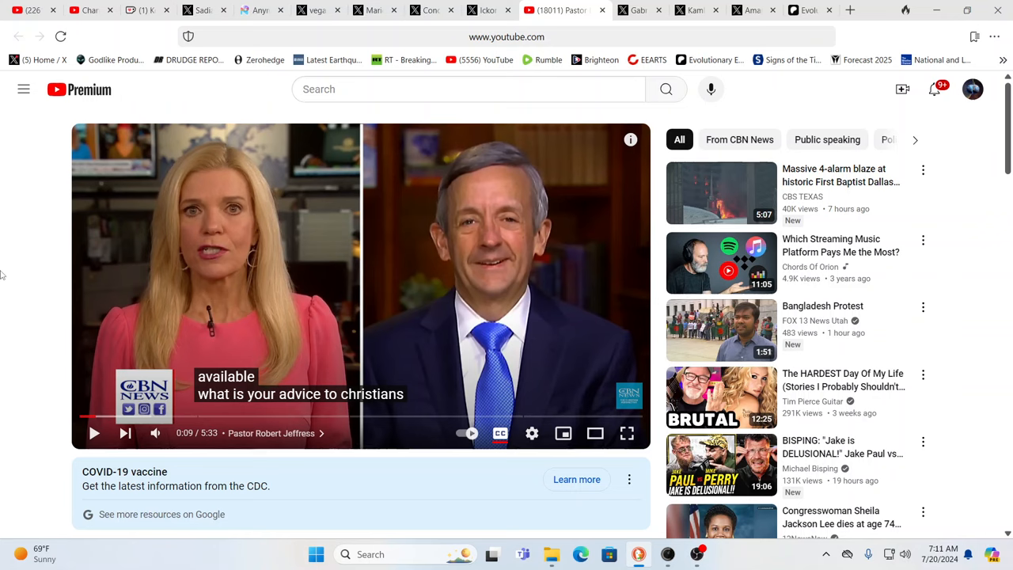
mouse_move(12, 394)
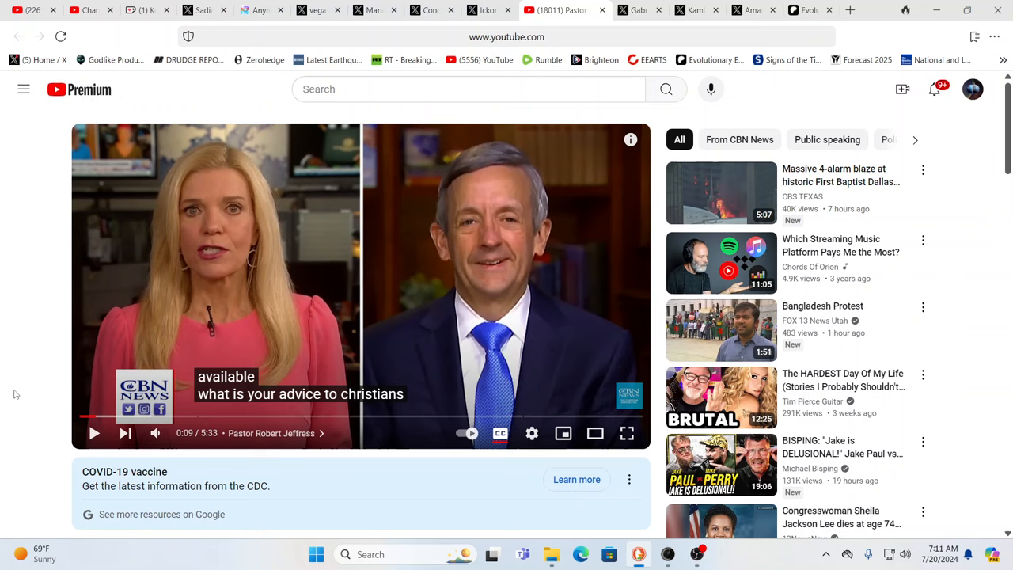
mouse_move(35, 437)
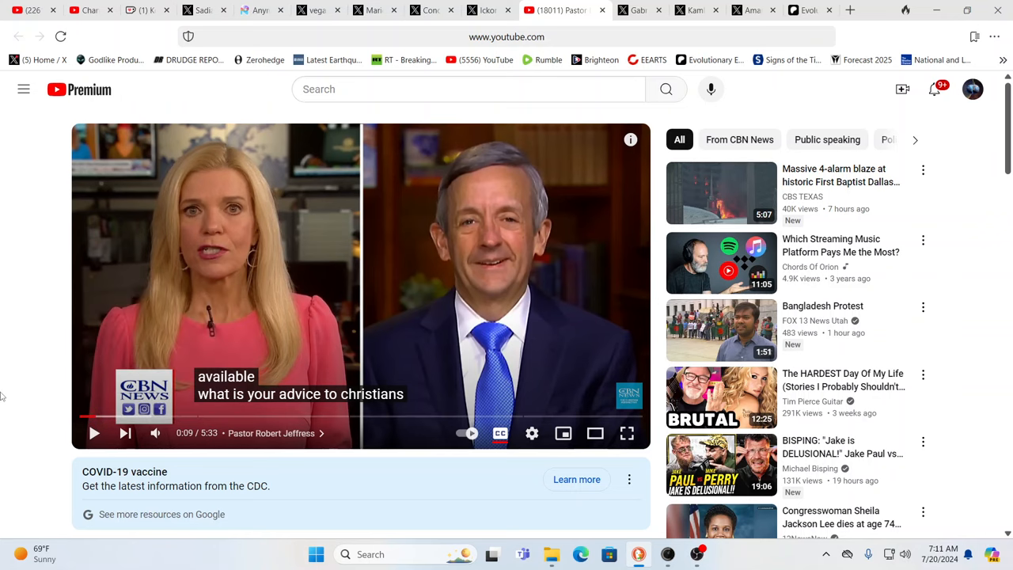
mouse_move(135, 293)
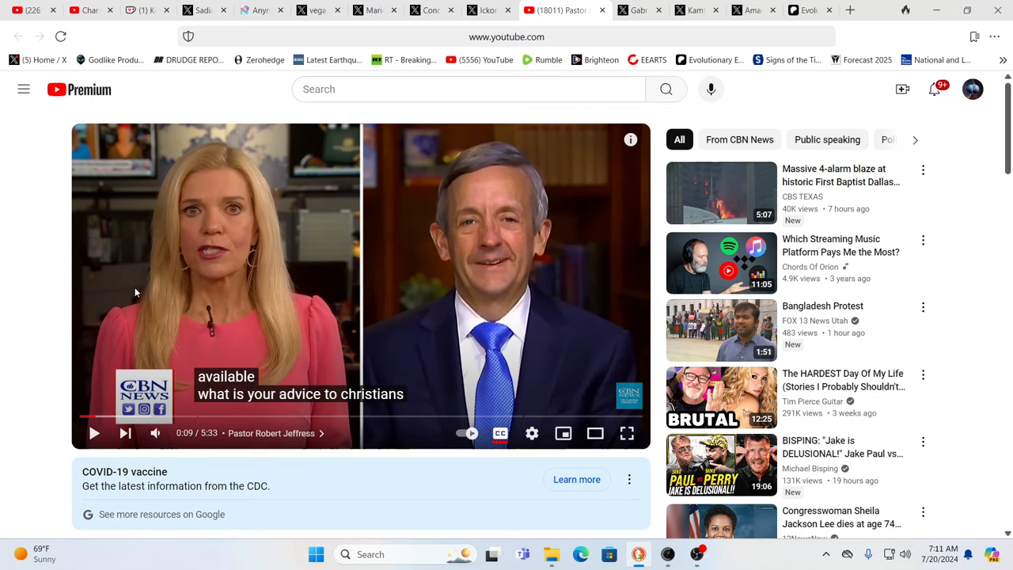
mouse_move(10, 302)
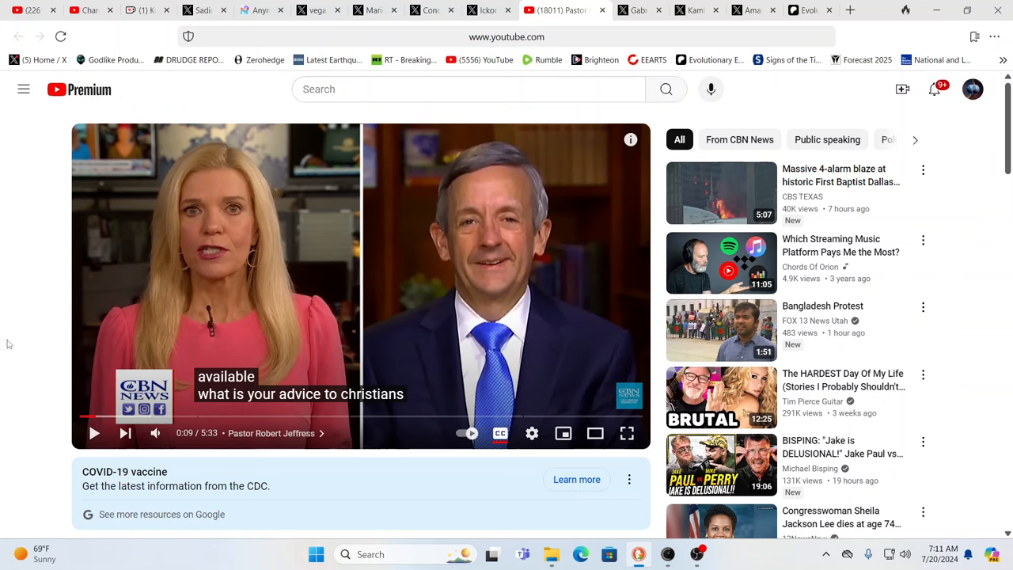
mouse_move(19, 413)
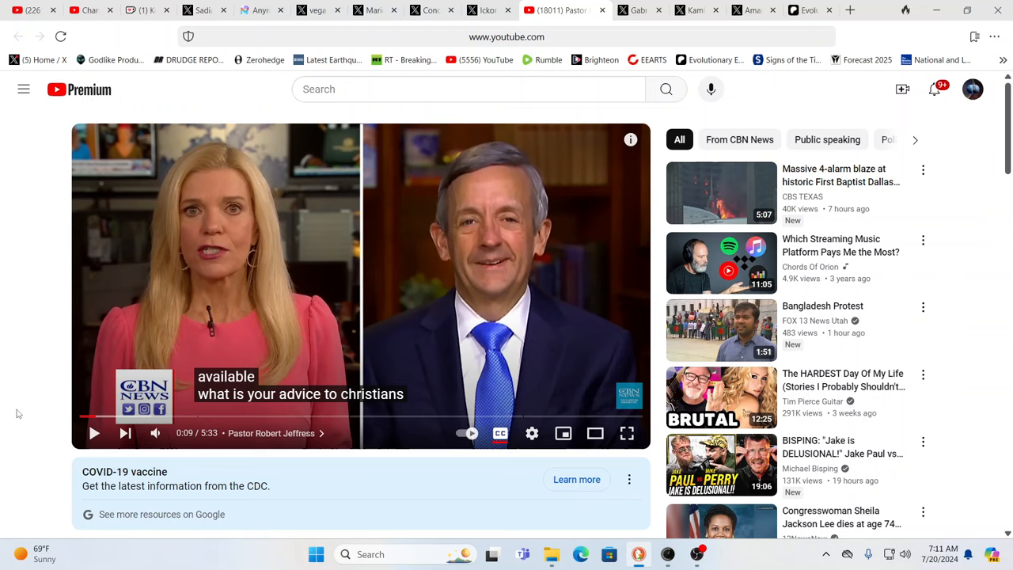
mouse_move(3, 326)
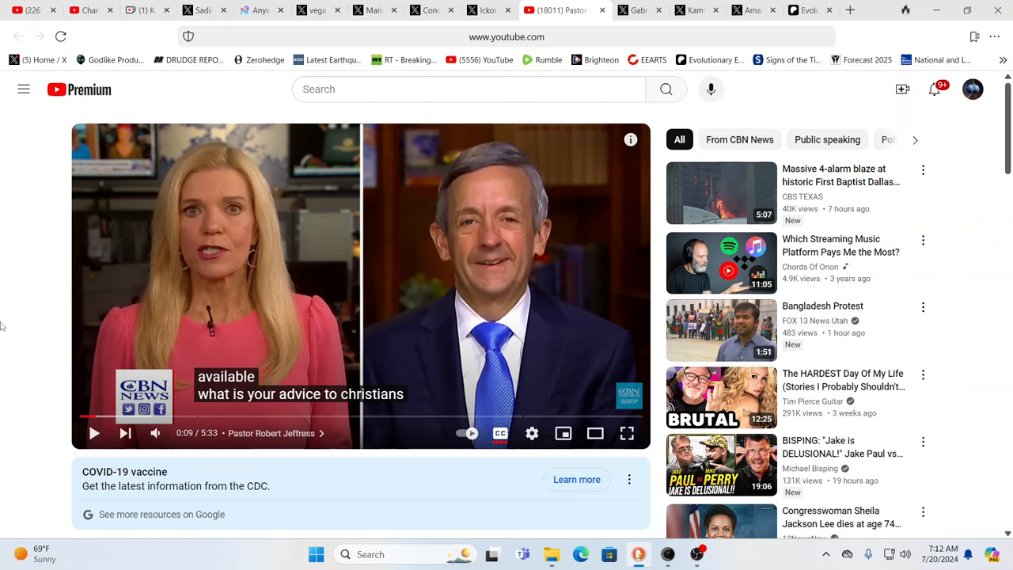
mouse_move(95, 415)
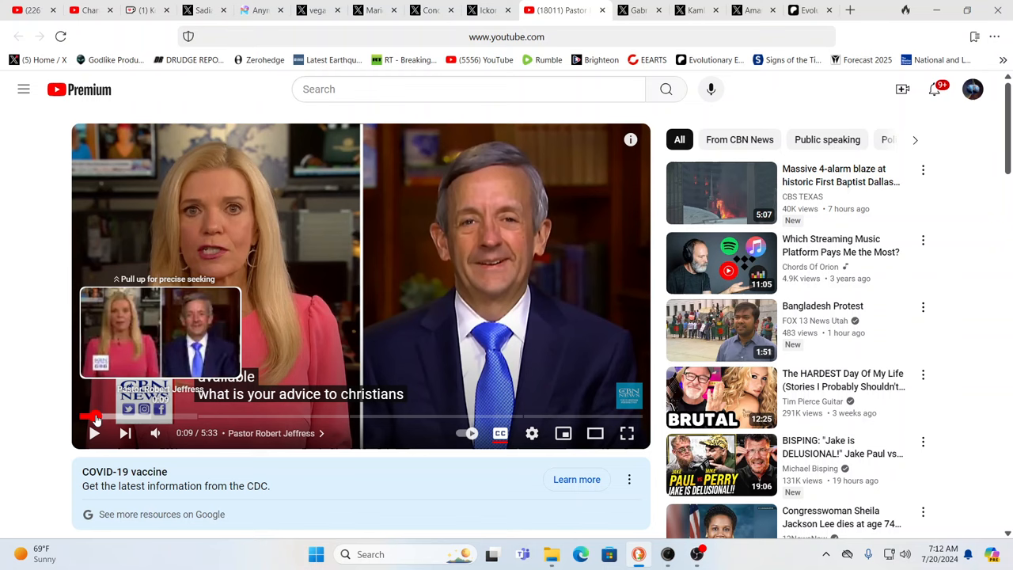
Step: Play the Jeffress clip, skipping around the progress bar, to about 0:52 of 5:33
click(103, 415)
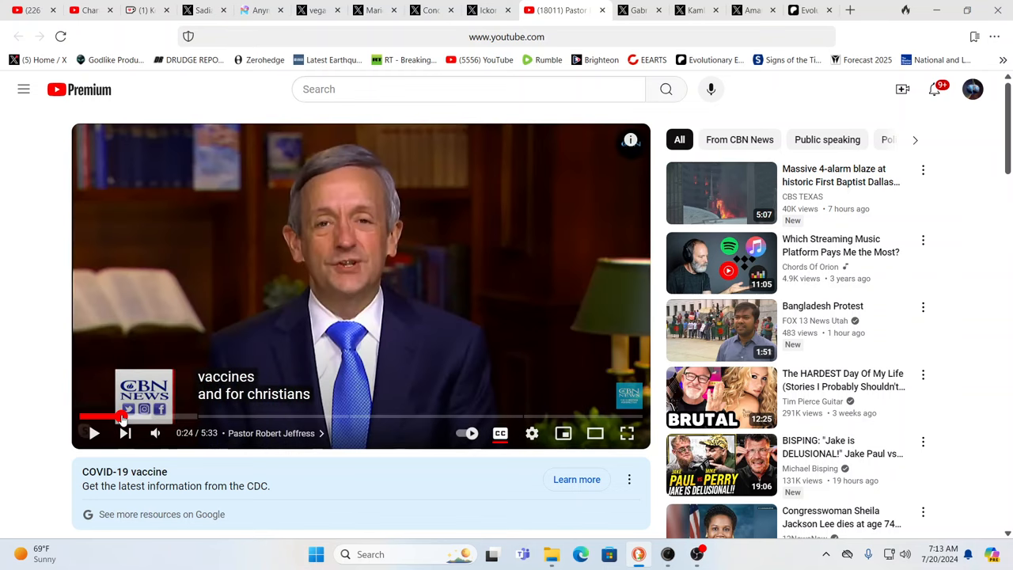
click(93, 434)
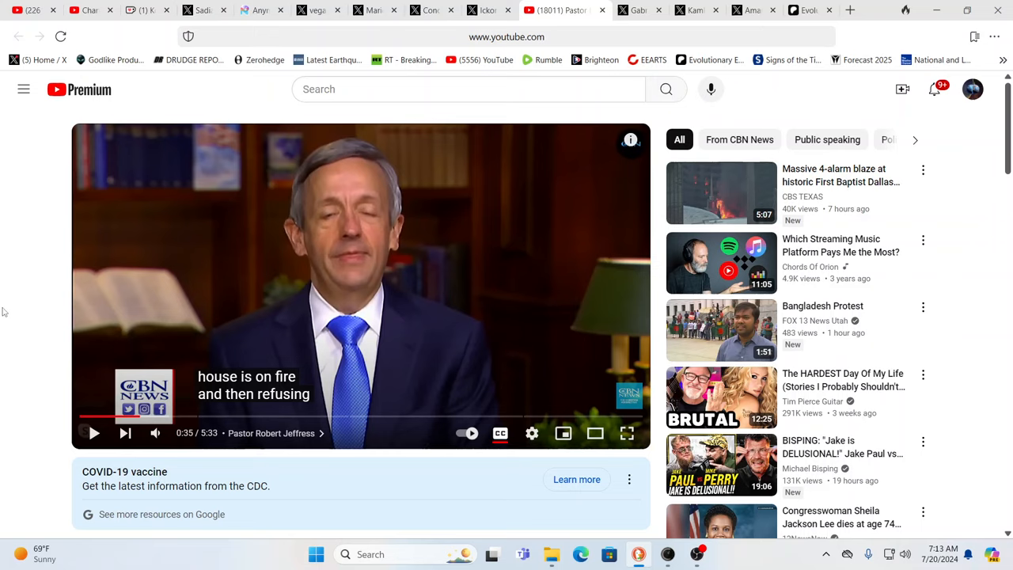
mouse_move(35, 430)
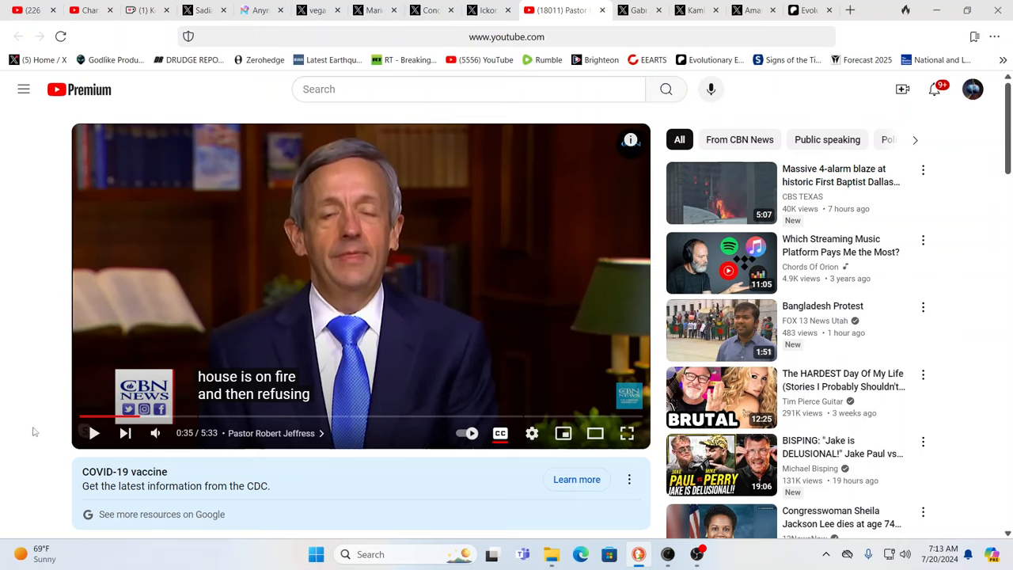
mouse_move(46, 355)
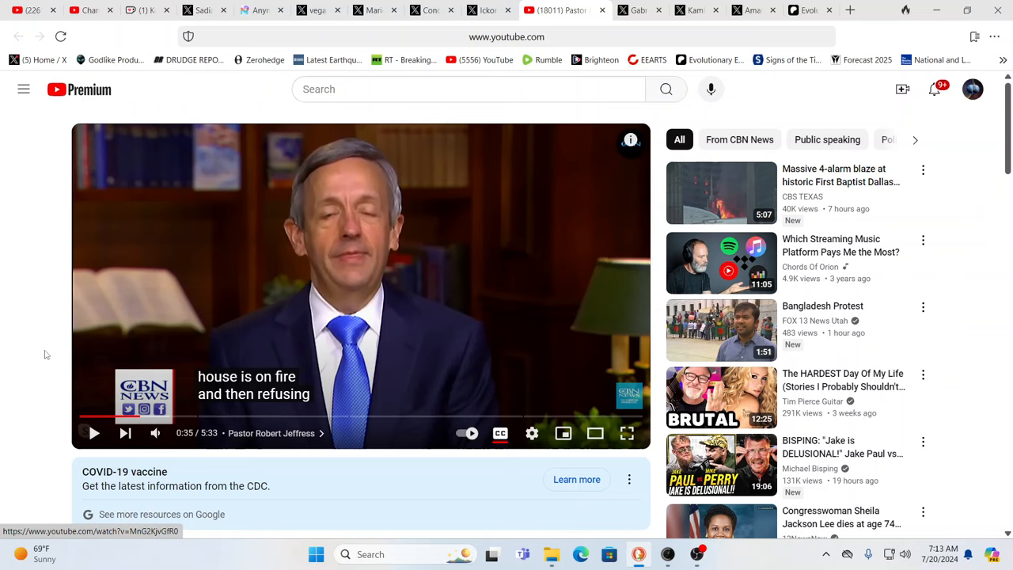
mouse_move(2, 385)
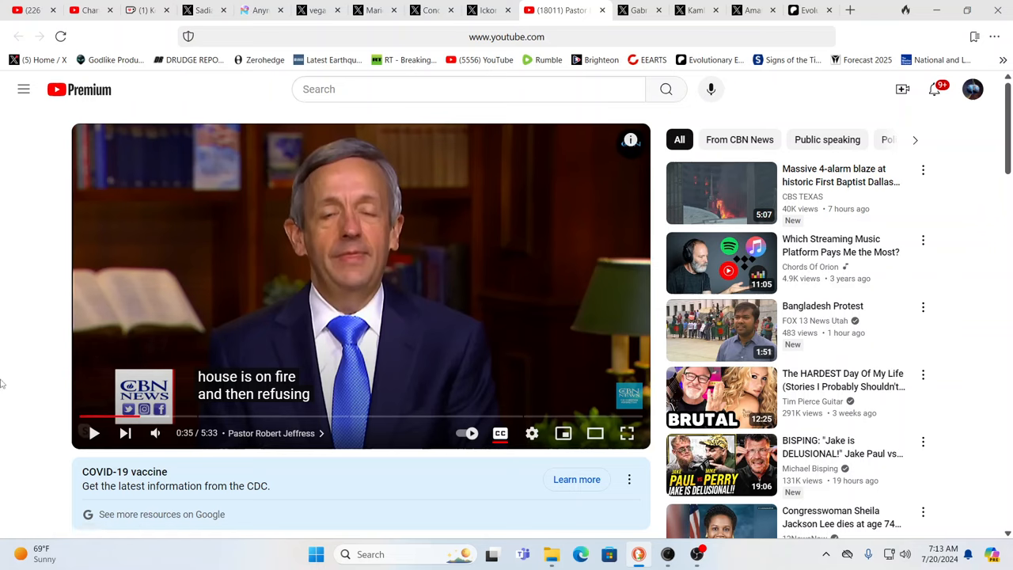
mouse_move(139, 418)
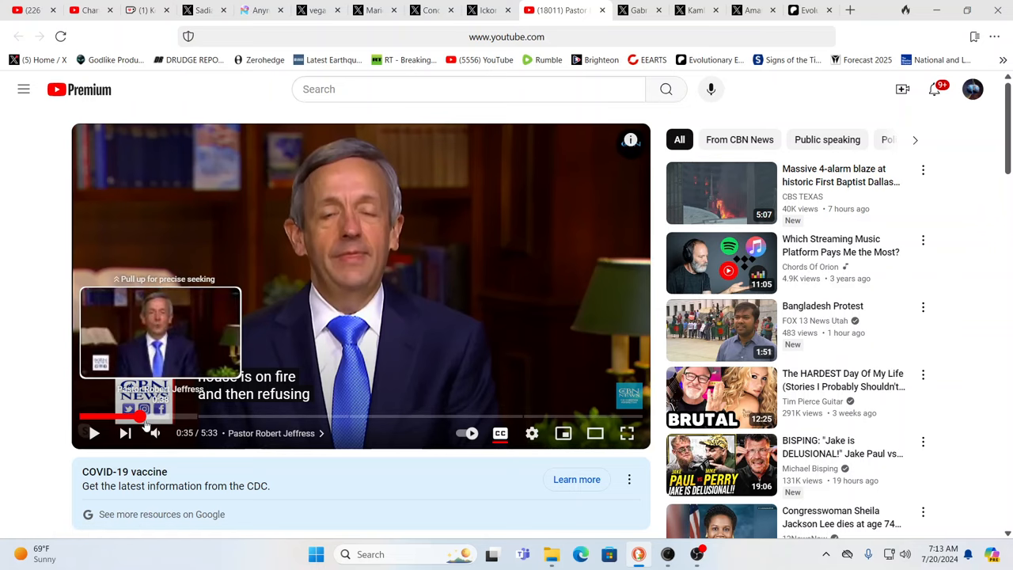
mouse_move(66, 392)
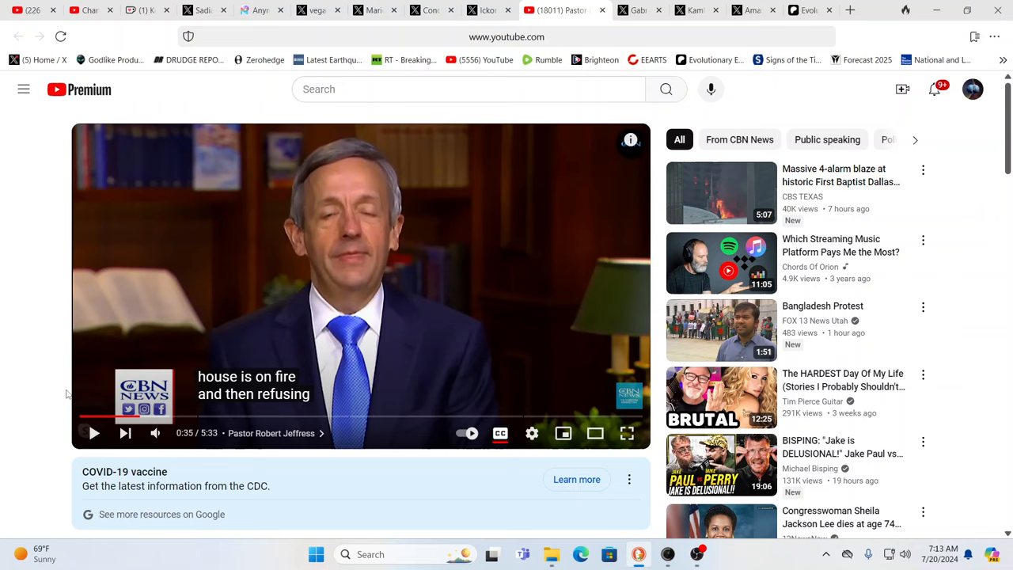
mouse_move(57, 419)
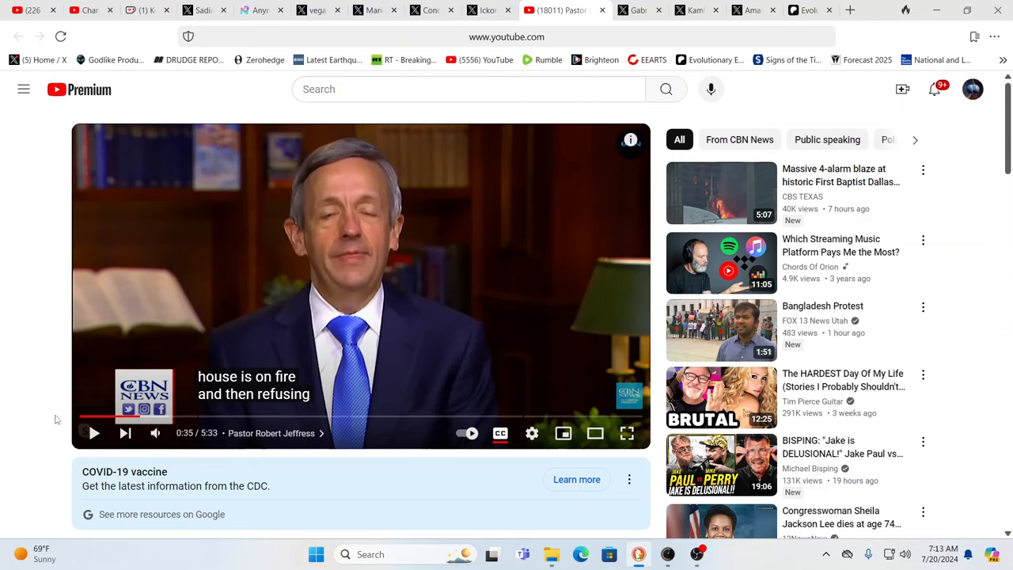
mouse_move(140, 418)
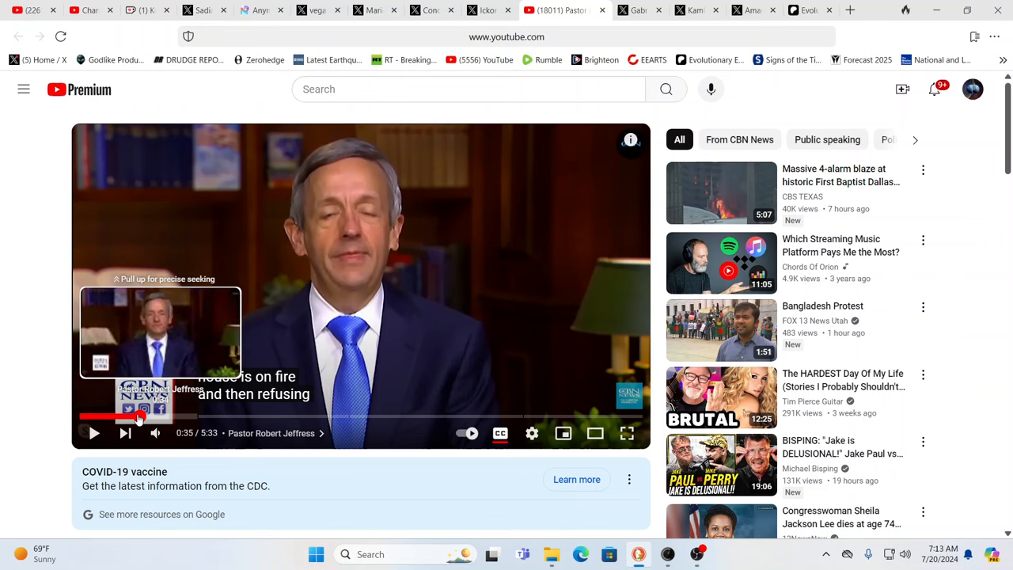
click(142, 418)
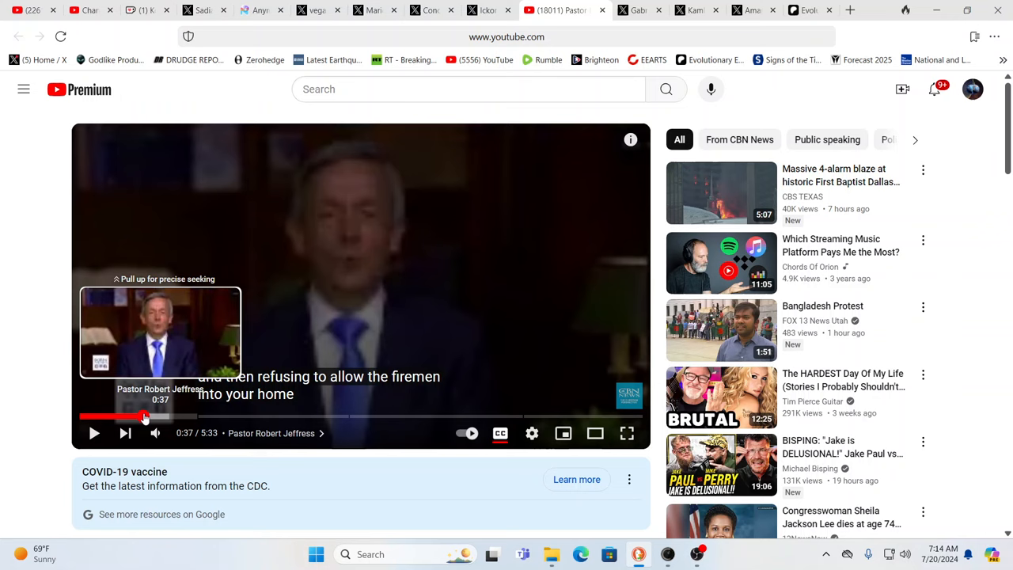
click(141, 415)
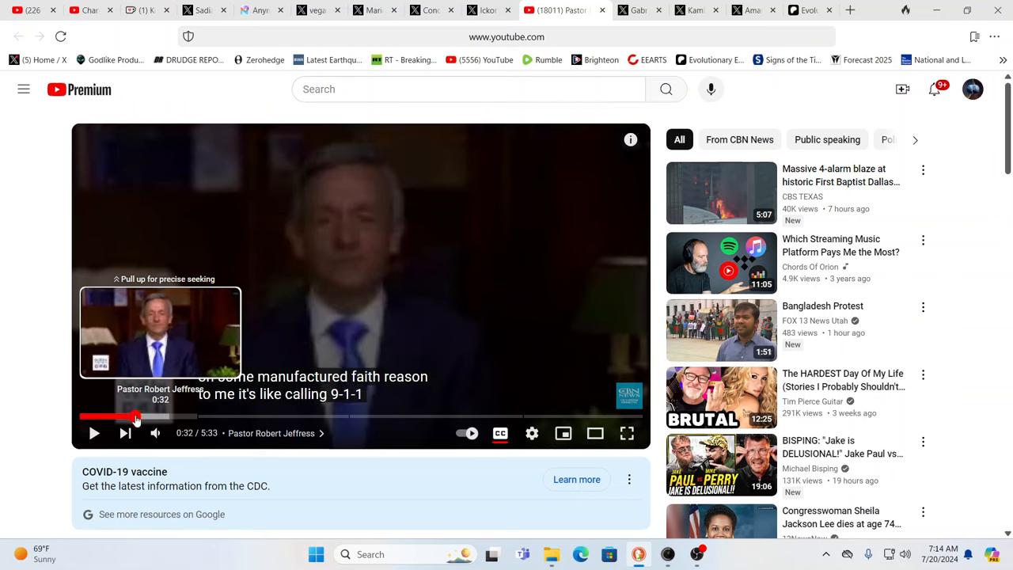
mouse_move(136, 418)
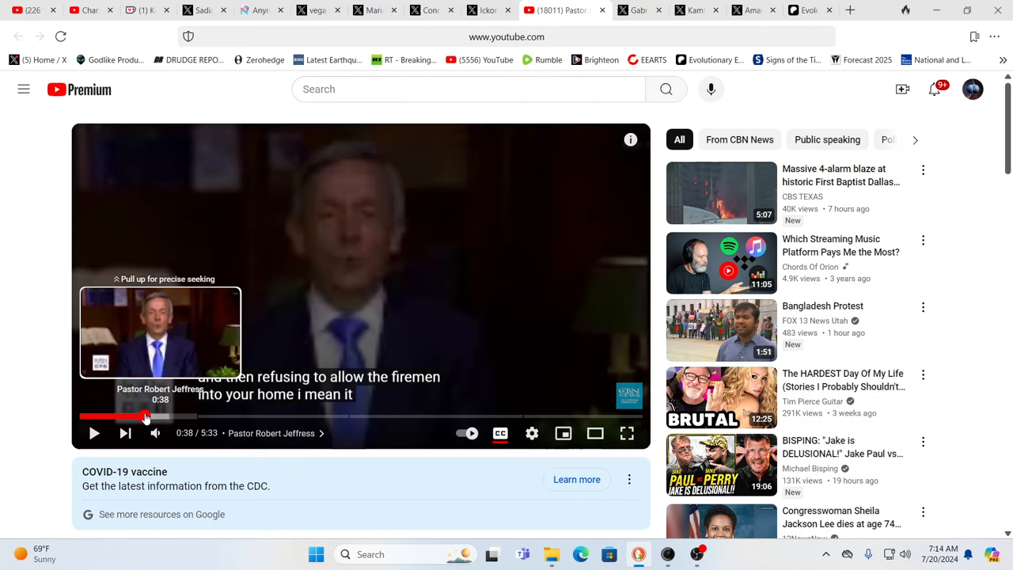
click(152, 414)
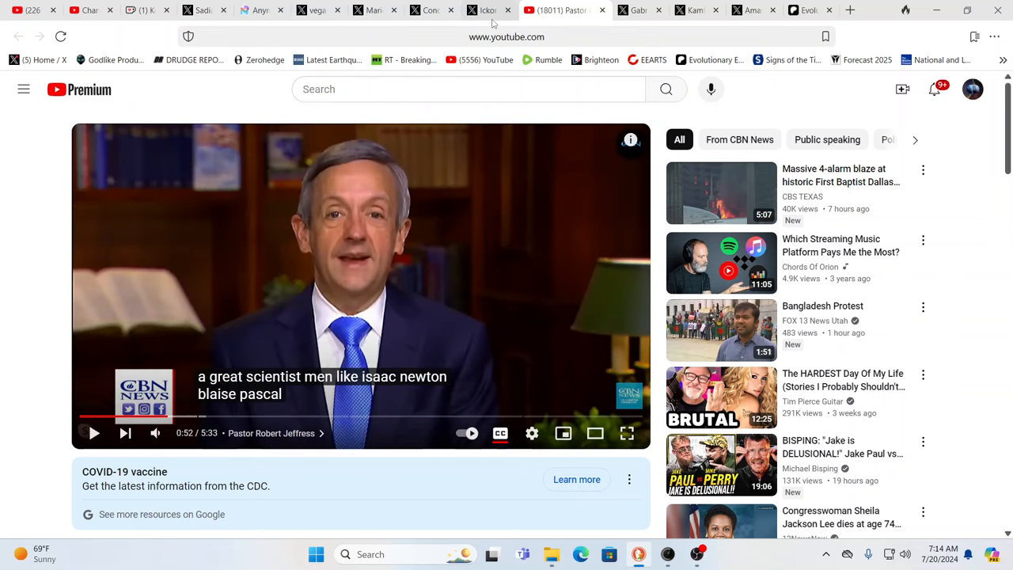
click(494, 9)
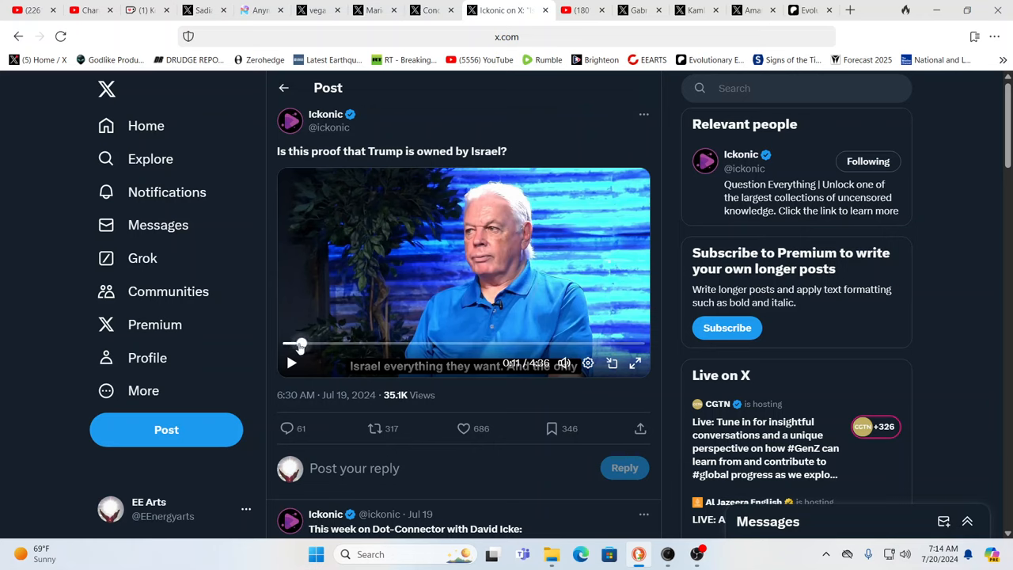
mouse_move(291, 339)
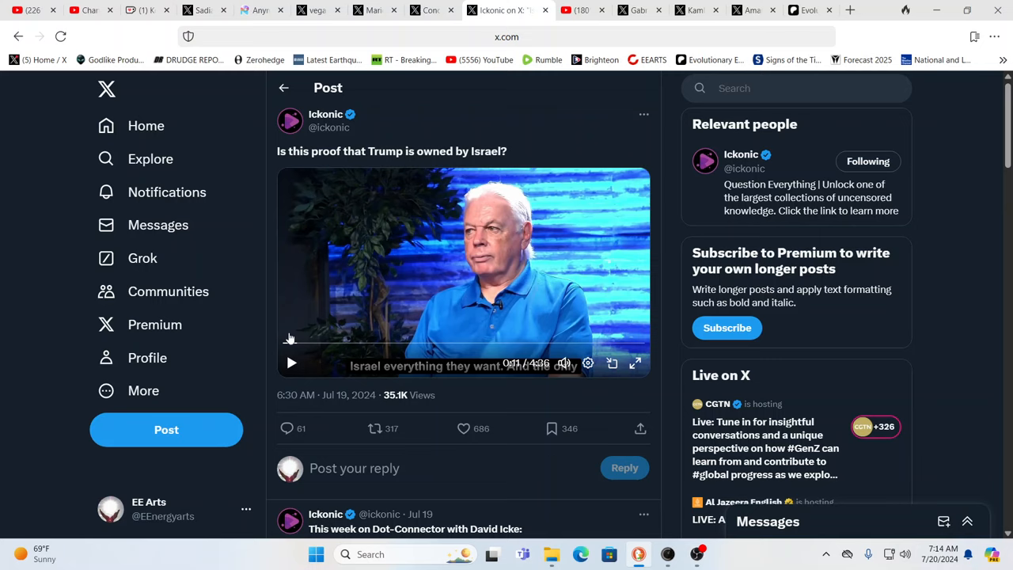
mouse_move(297, 343)
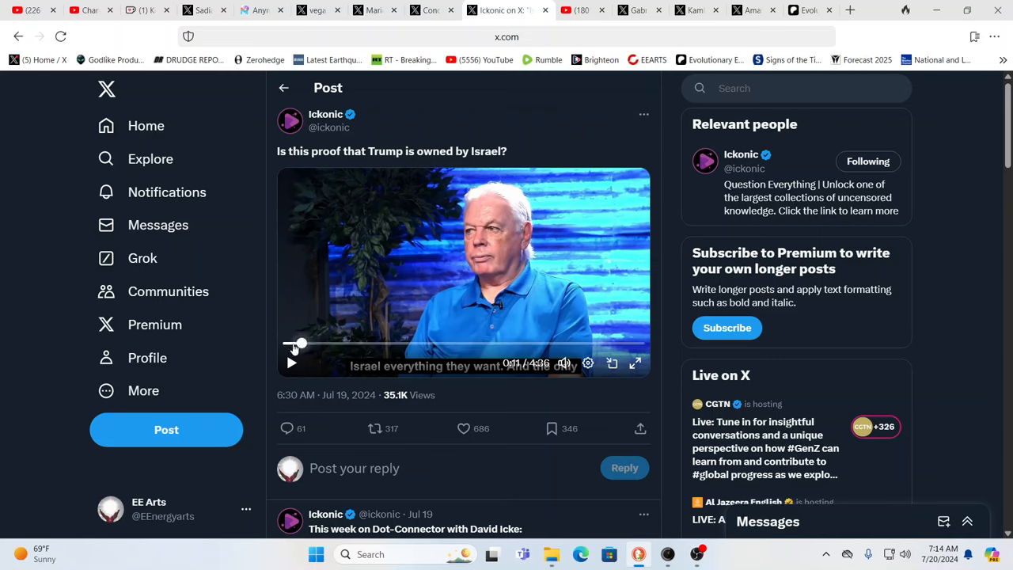
mouse_move(296, 347)
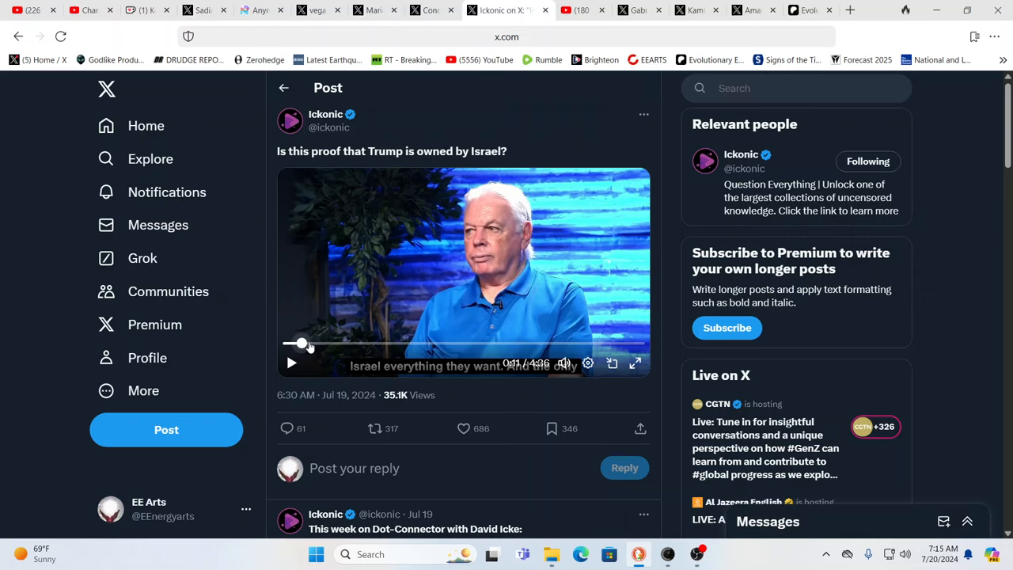
mouse_move(304, 345)
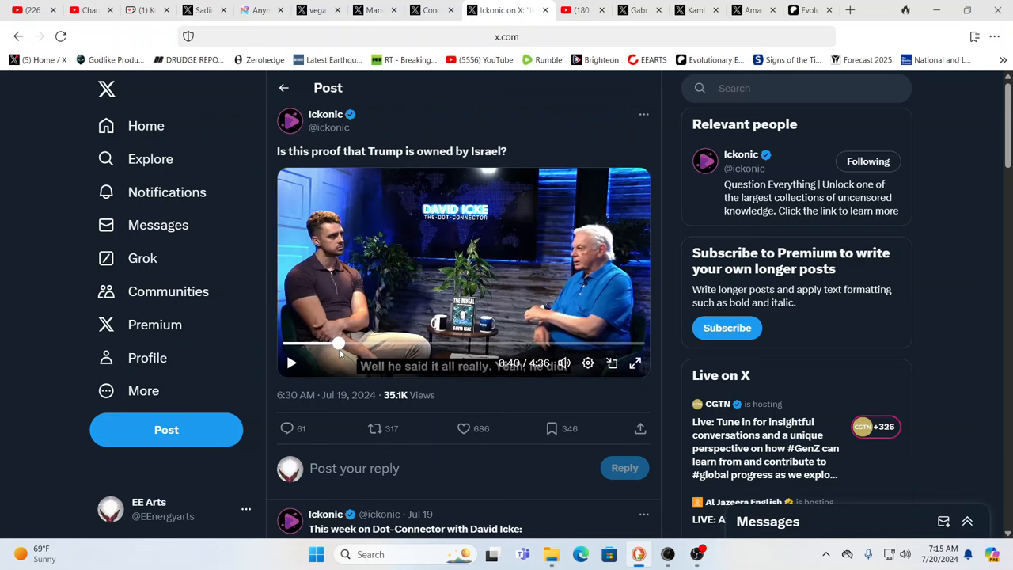
Step: Advance the Ickonic video to the RNC 2024 speech footage, around 2:41
drag(339, 342, 348, 342)
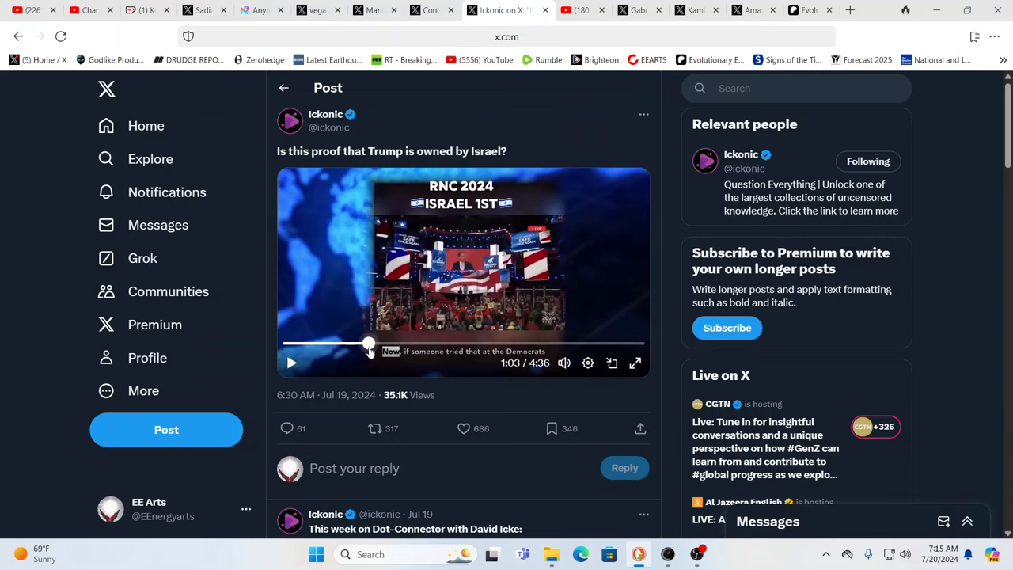
drag(367, 342, 386, 342)
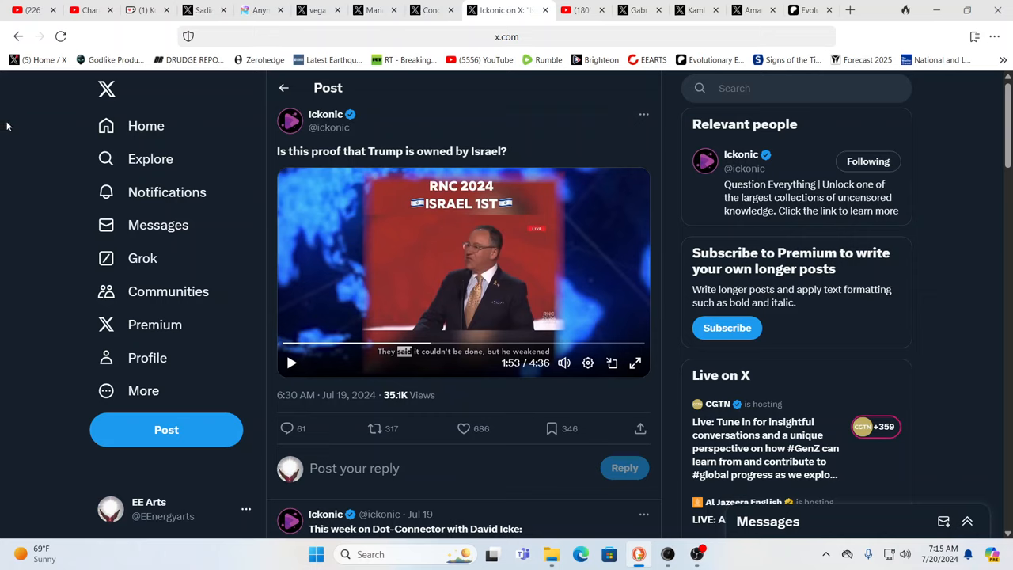
mouse_move(519, 136)
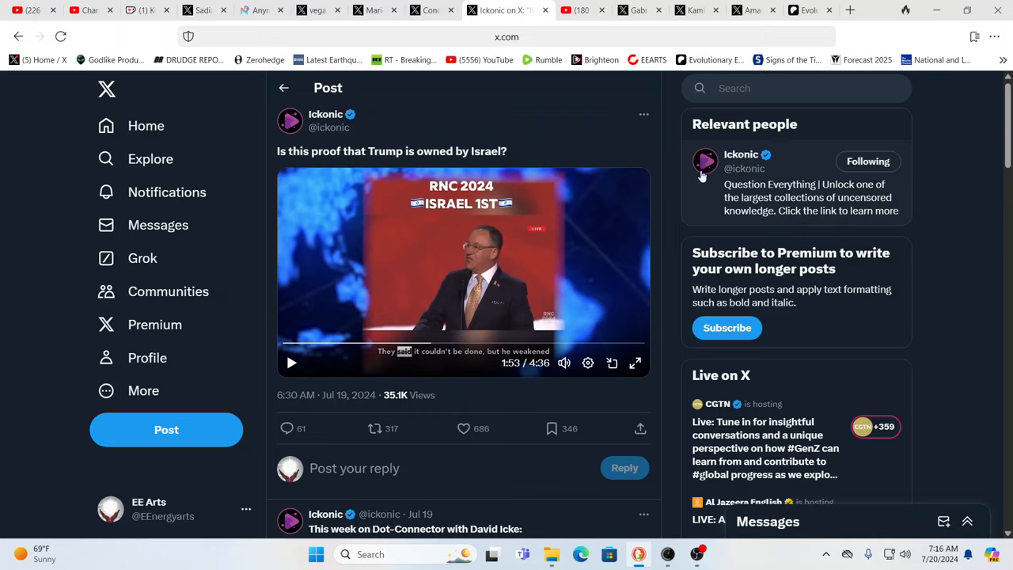
mouse_move(668, 160)
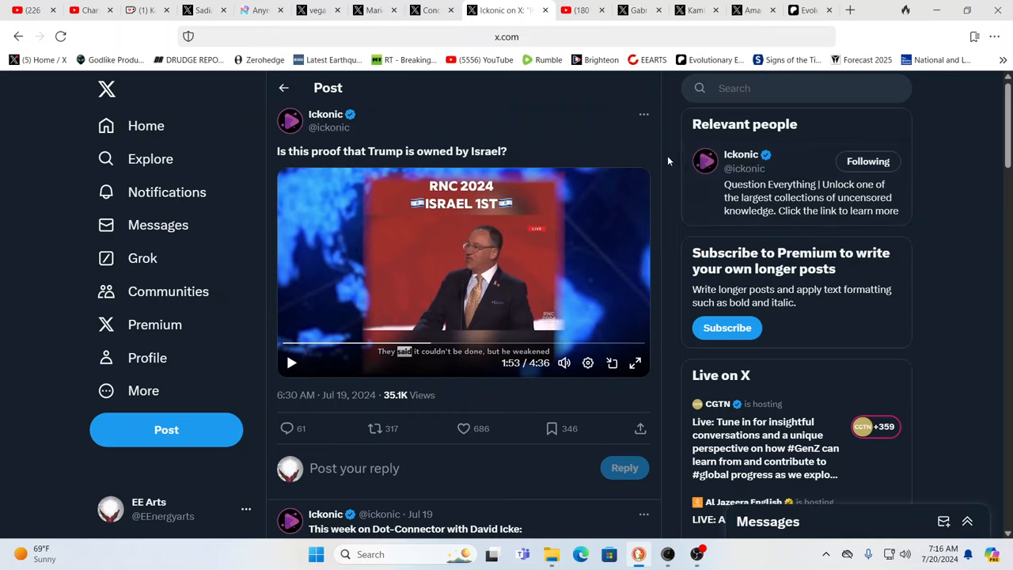
mouse_move(946, 133)
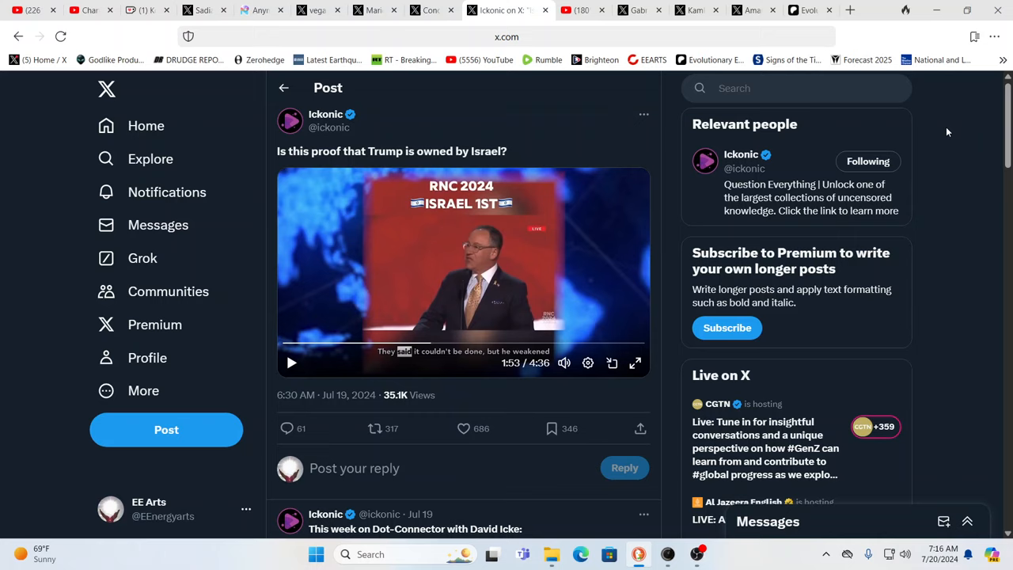
mouse_move(592, 107)
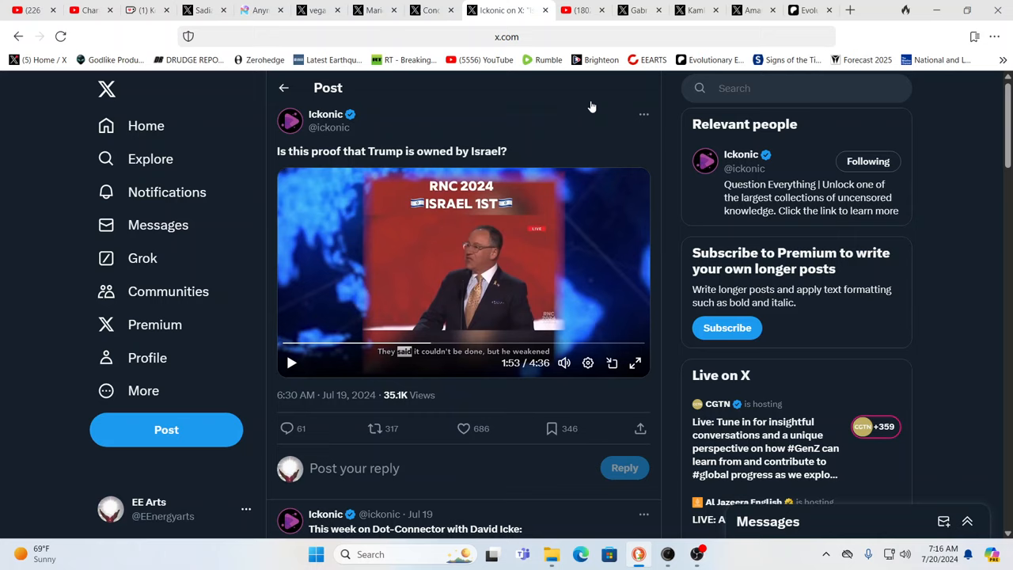
mouse_move(519, 335)
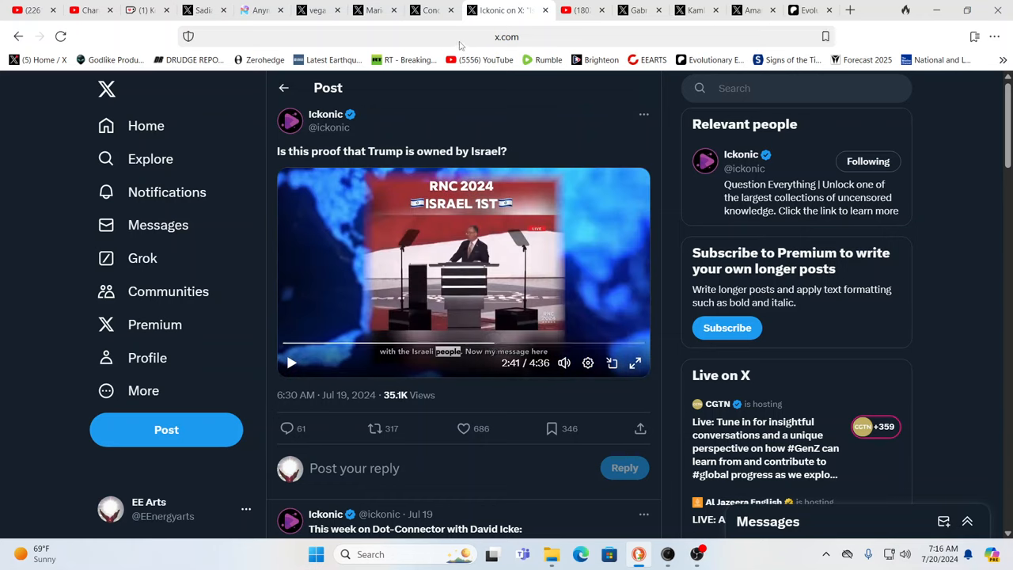
mouse_move(432, 10)
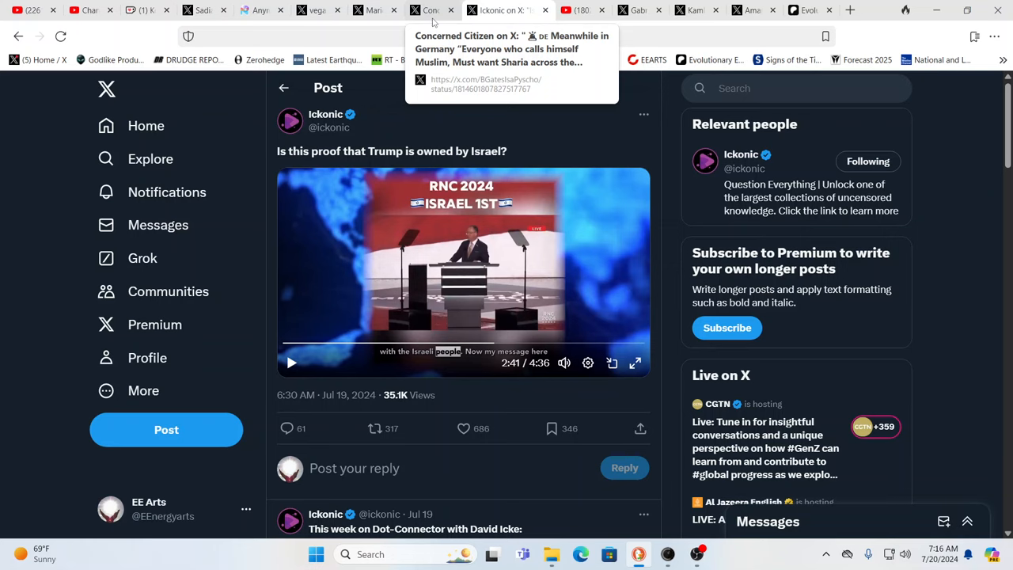
click(451, 10)
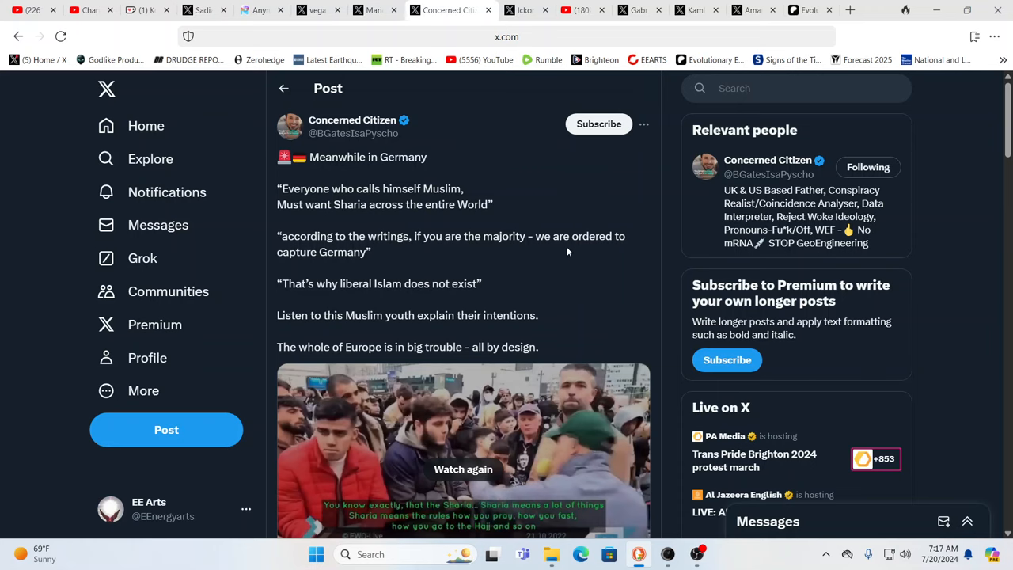
scroll(down, 3)
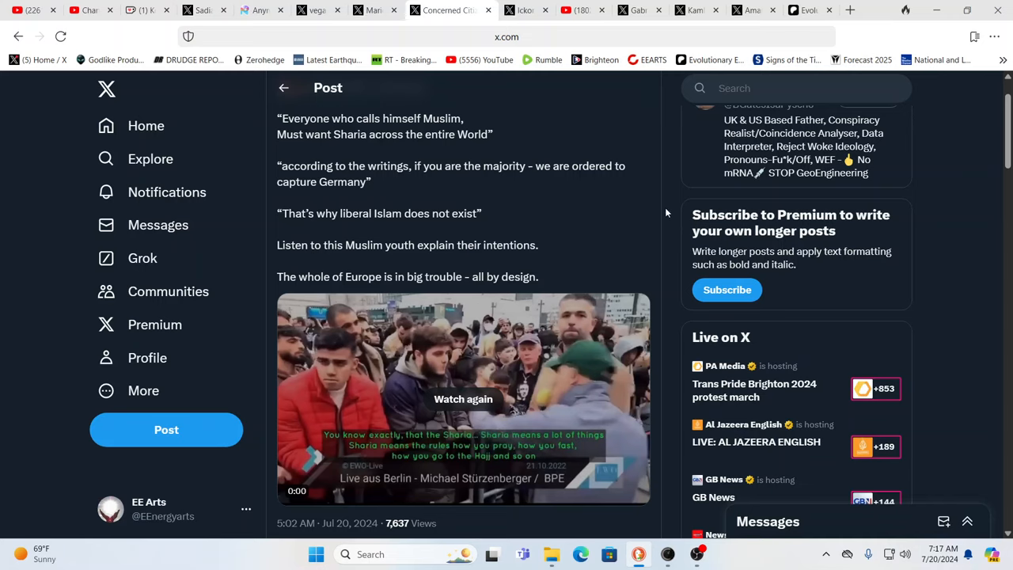
mouse_move(644, 207)
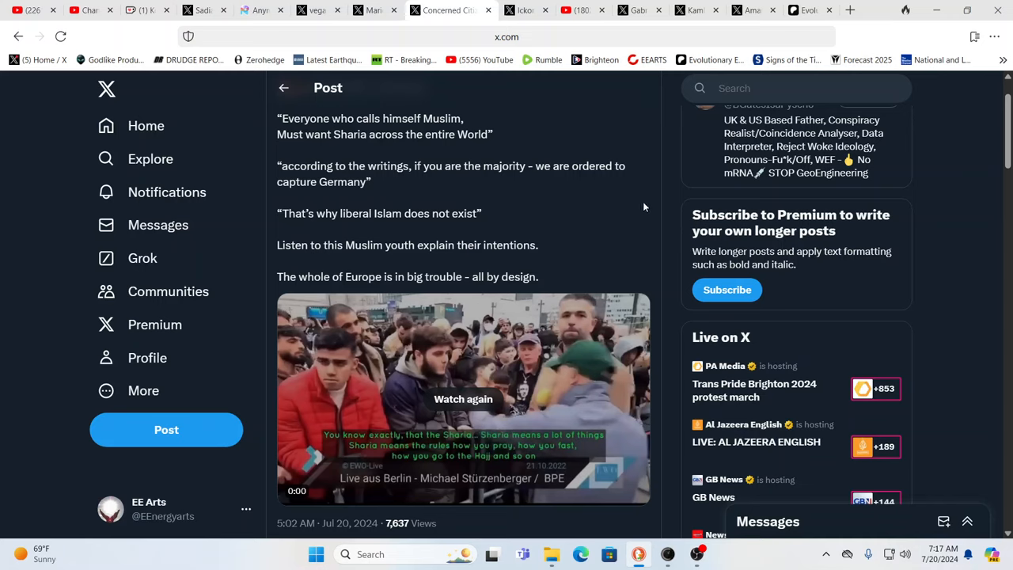
mouse_move(634, 205)
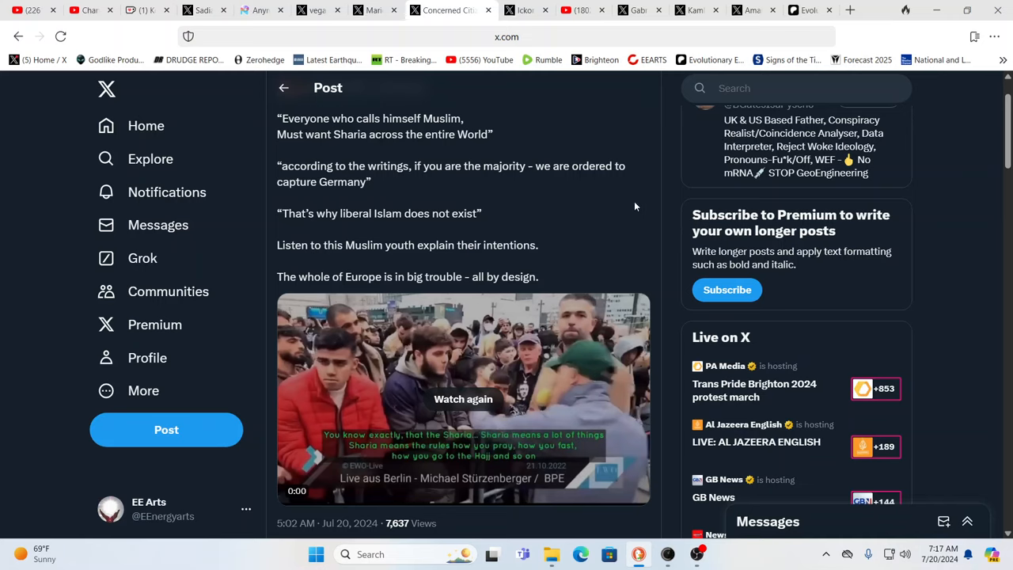
mouse_move(626, 205)
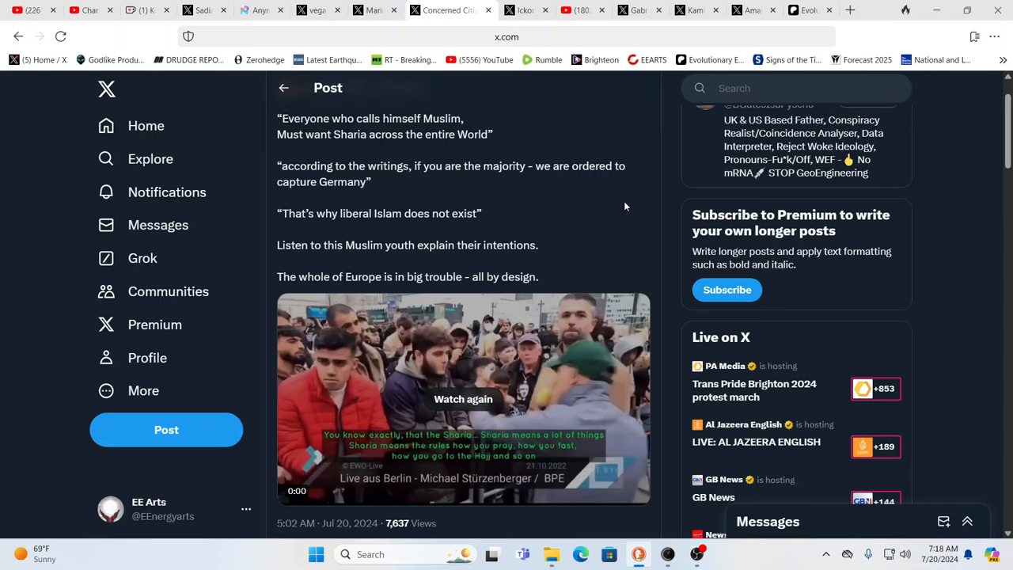
mouse_move(665, 168)
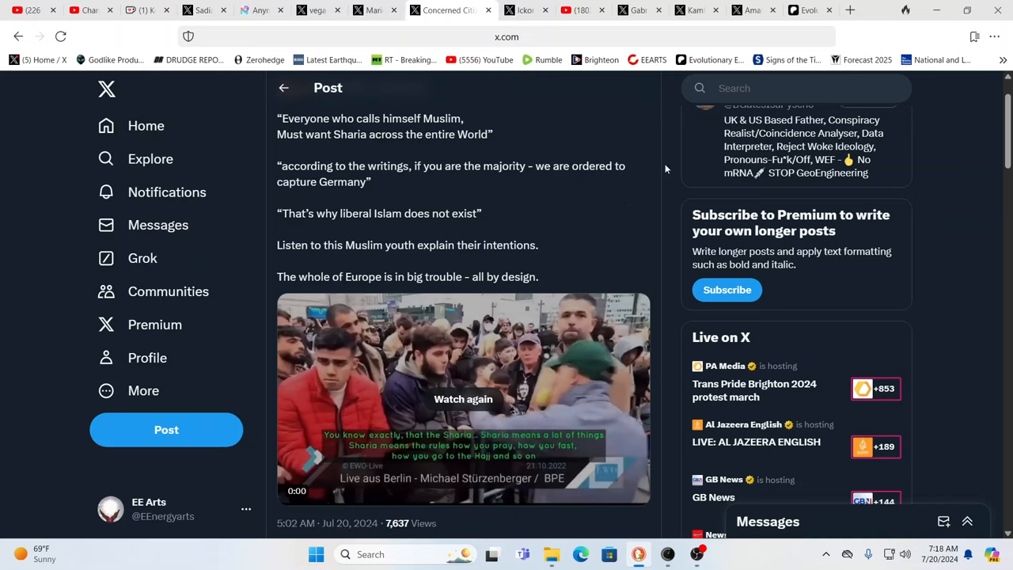
mouse_move(962, 171)
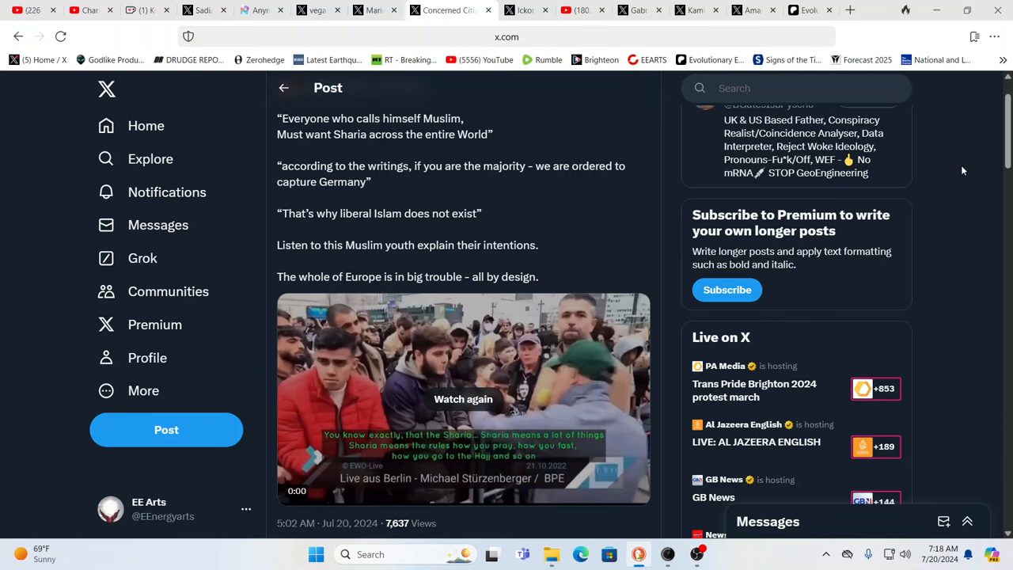
scroll(up, 3)
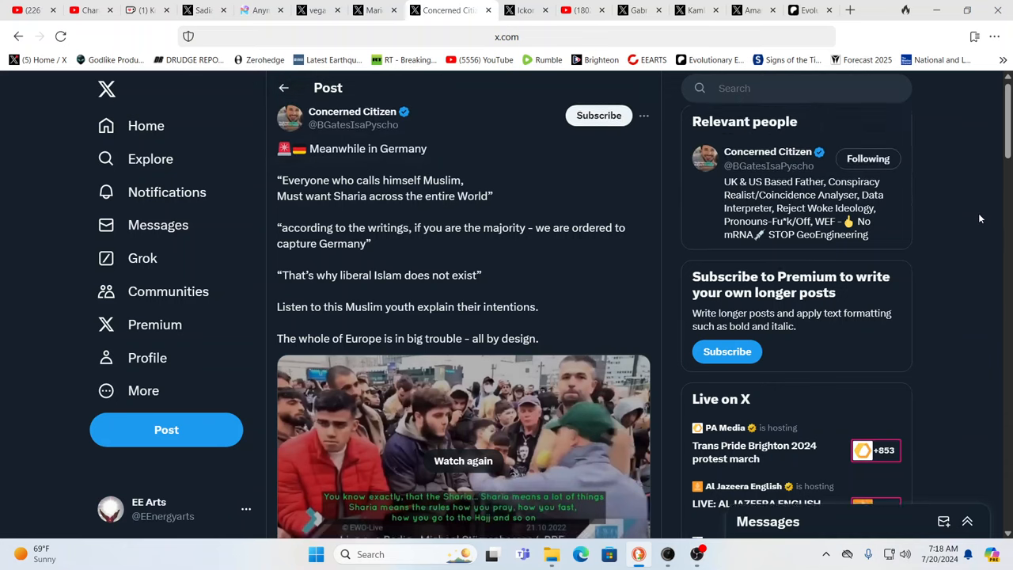
scroll(up, 3)
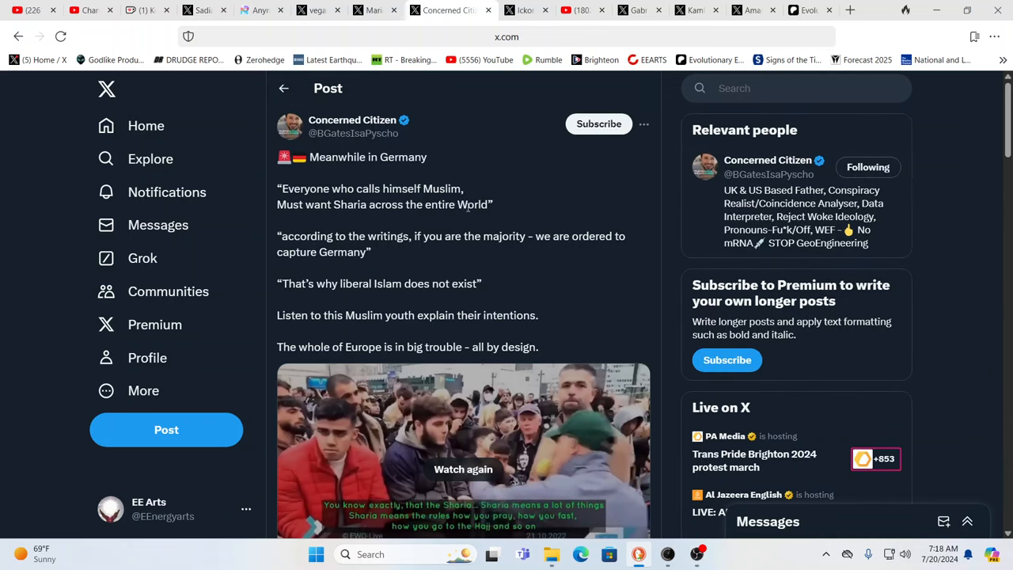
mouse_move(494, 190)
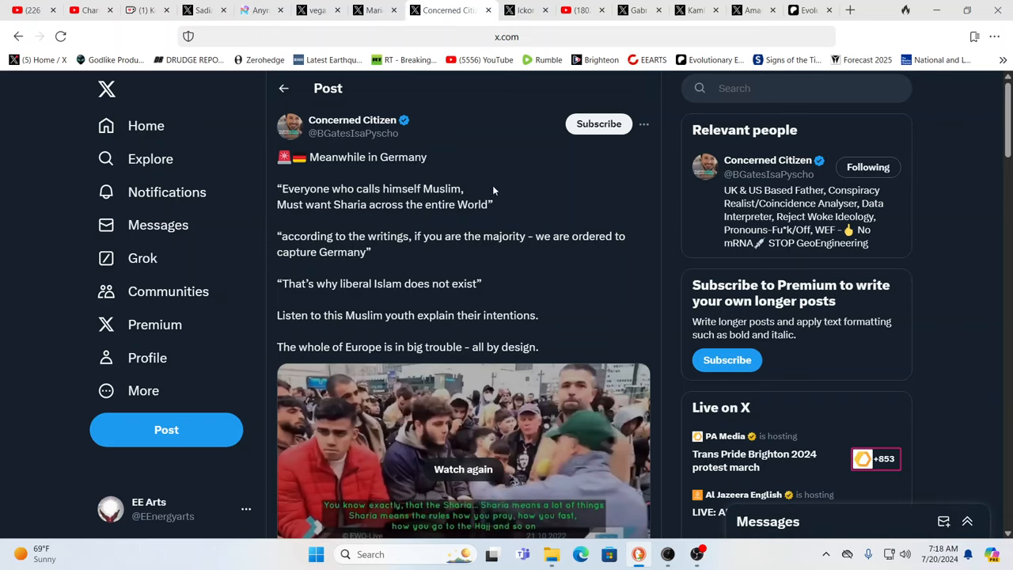
mouse_move(466, 140)
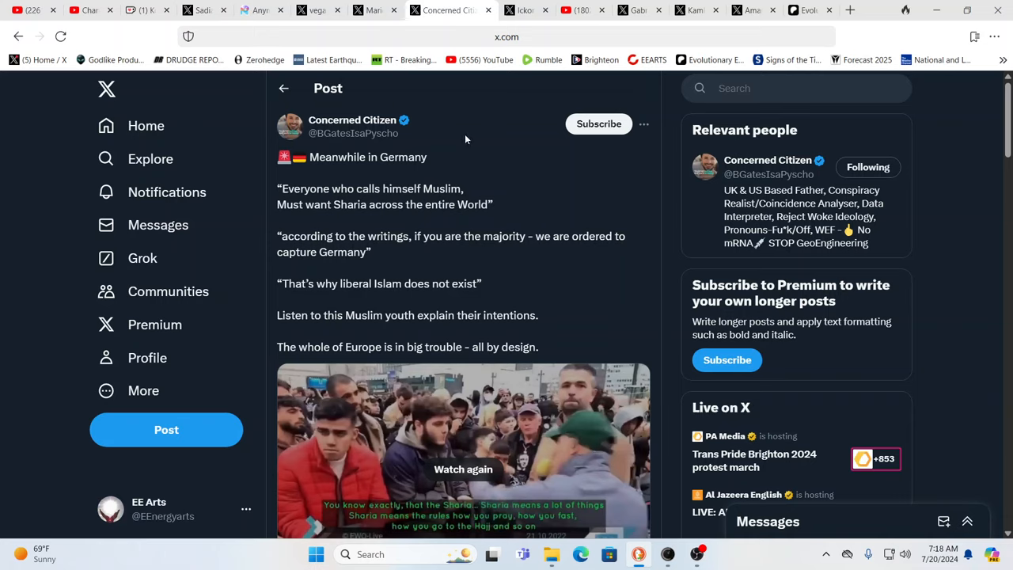
mouse_move(494, 92)
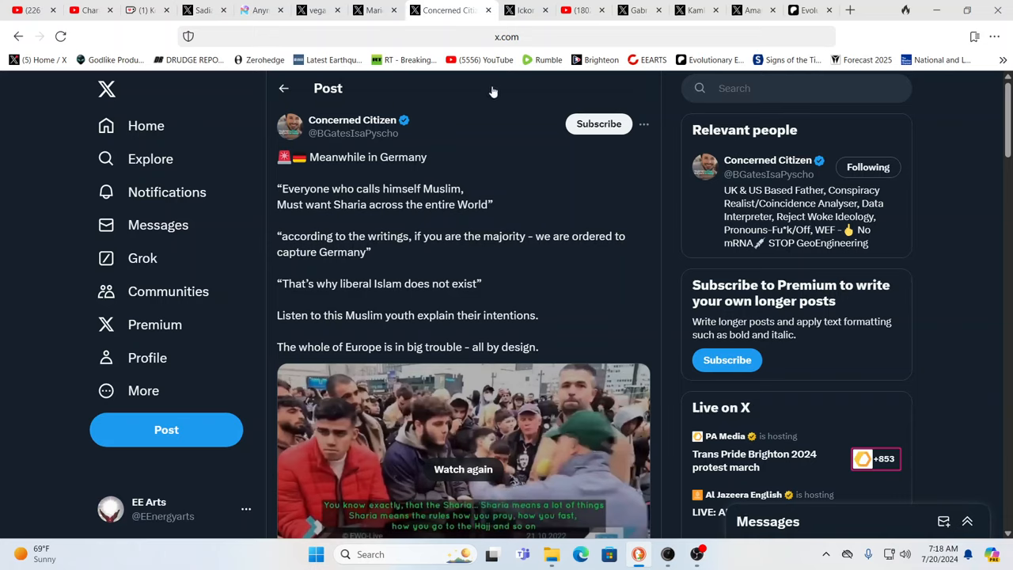
mouse_move(440, 105)
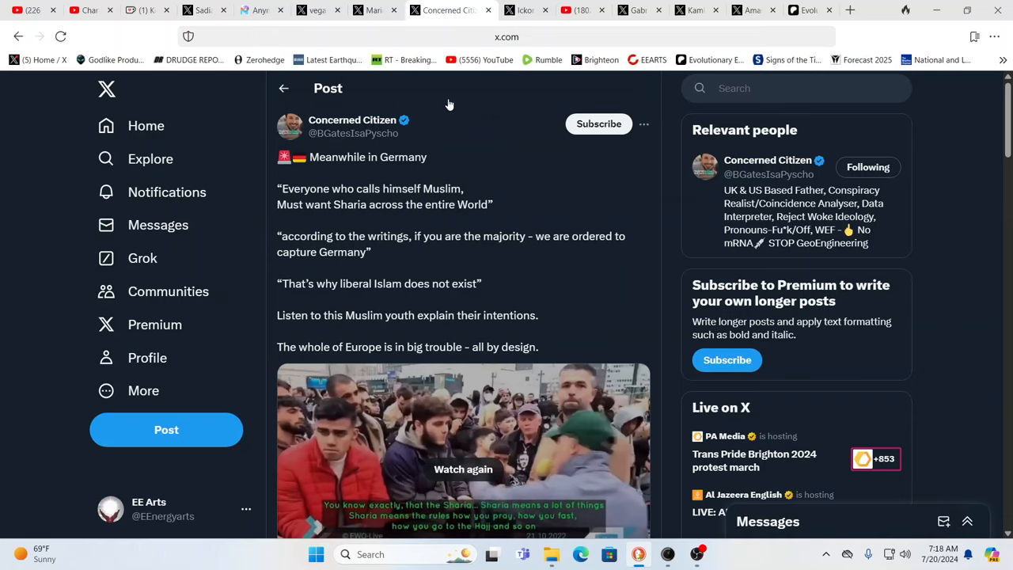
mouse_move(408, 145)
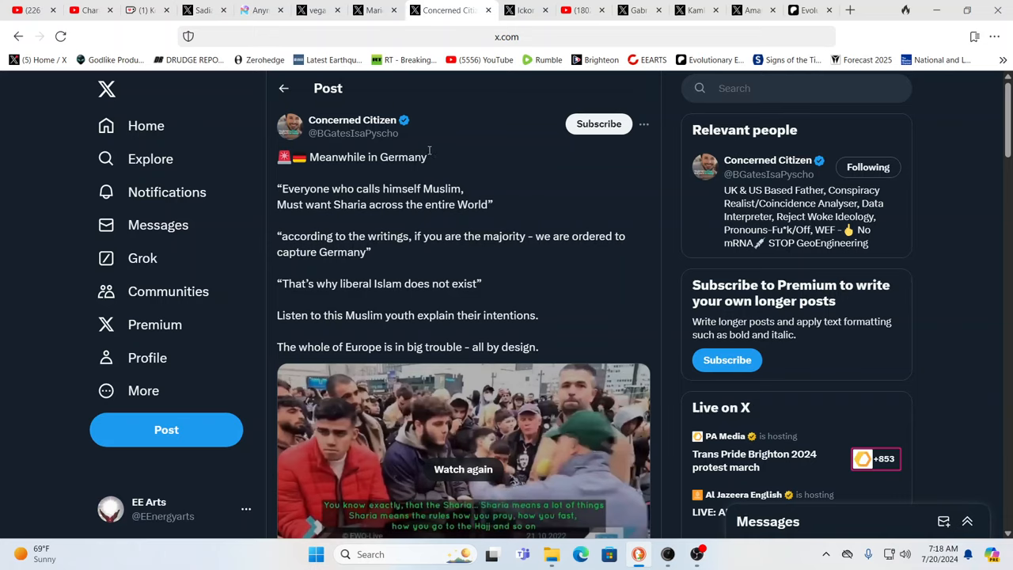
mouse_move(431, 152)
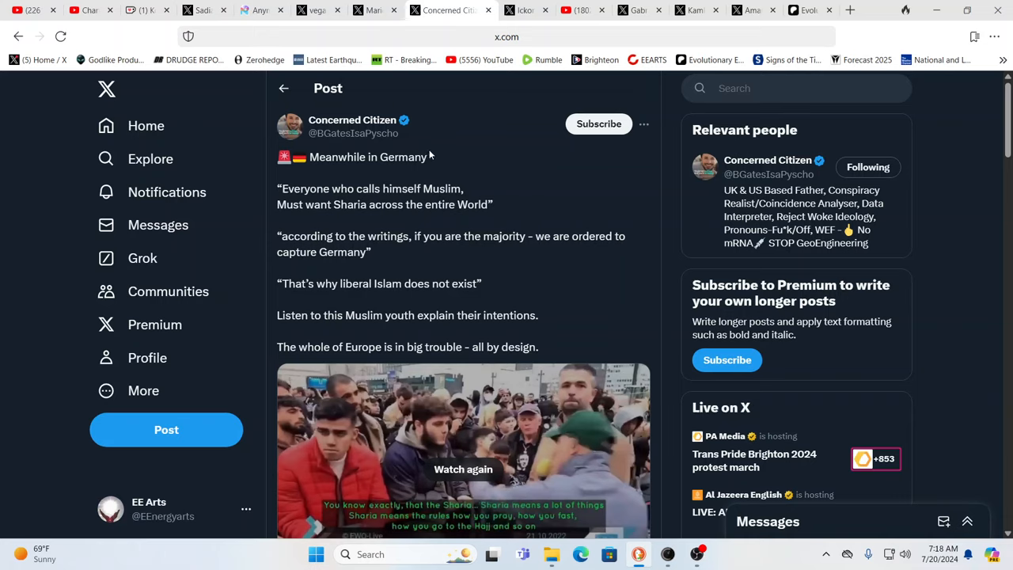
mouse_move(393, 30)
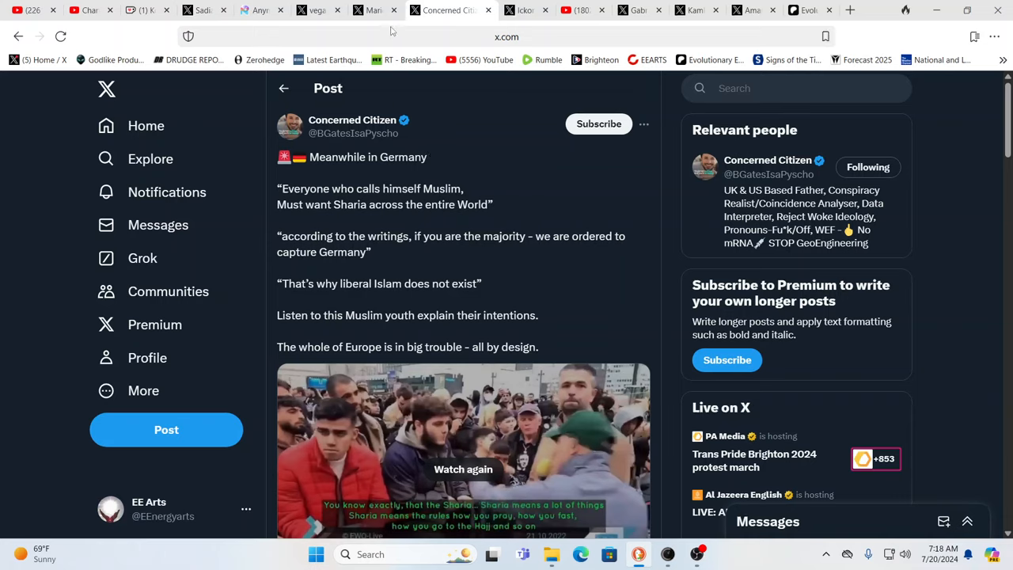
mouse_move(376, 10)
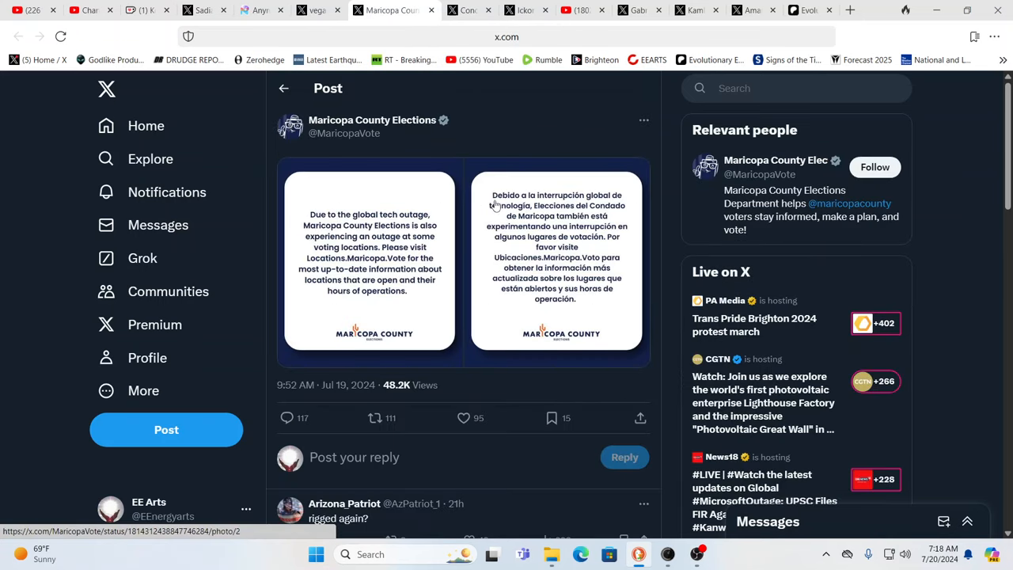
mouse_move(800, 205)
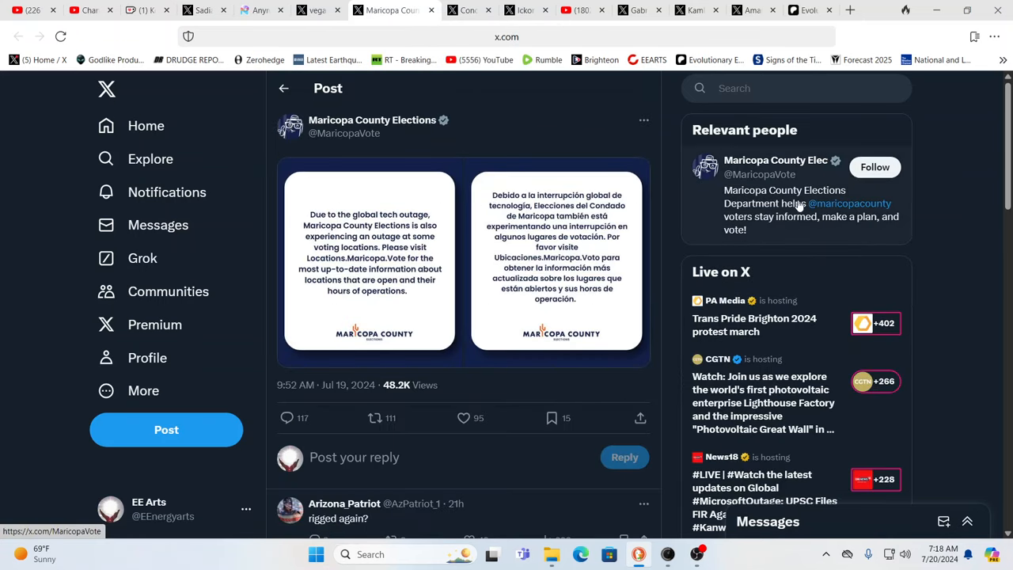
mouse_move(860, 237)
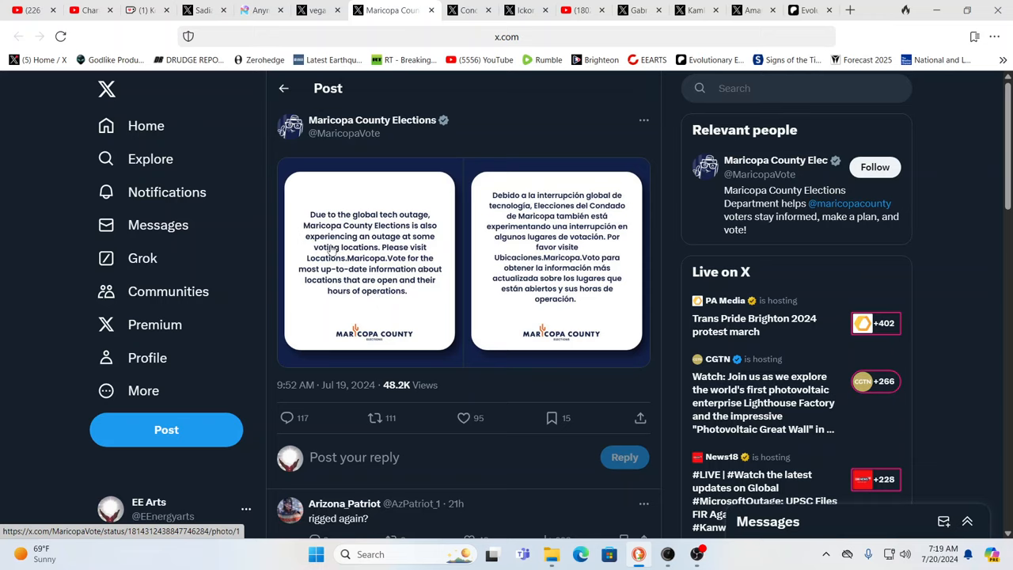
mouse_move(364, 267)
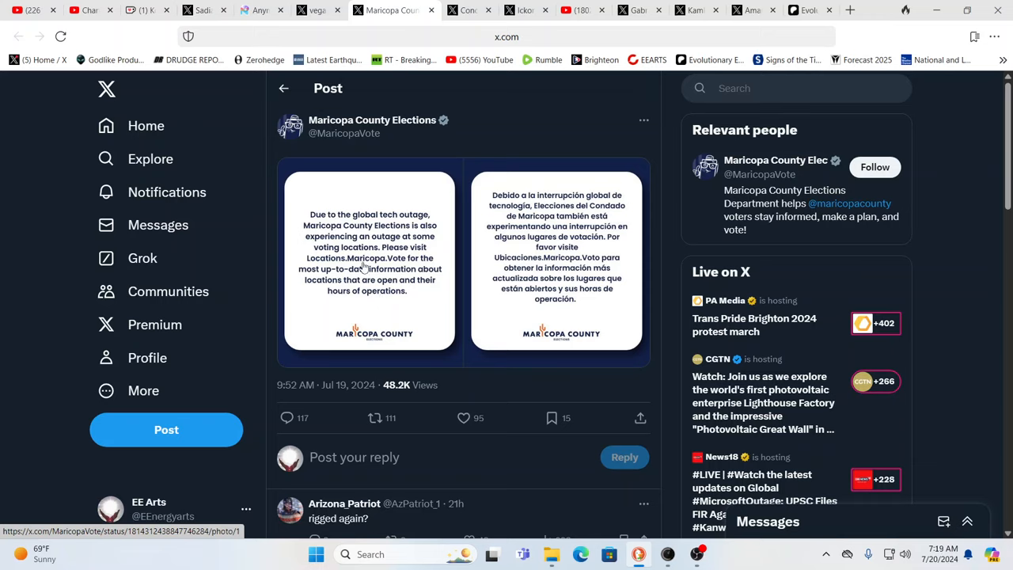
mouse_move(423, 197)
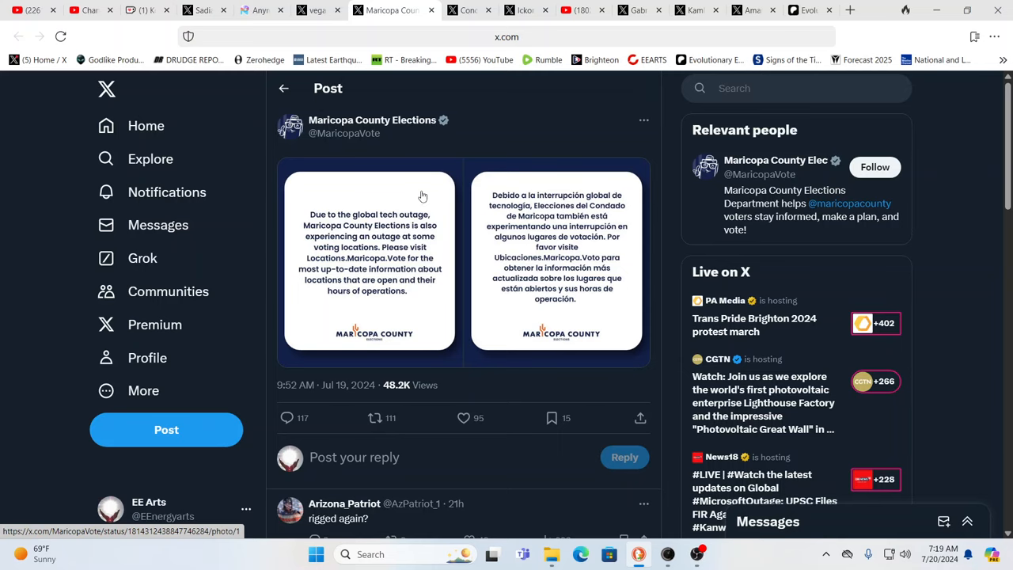
mouse_move(446, 101)
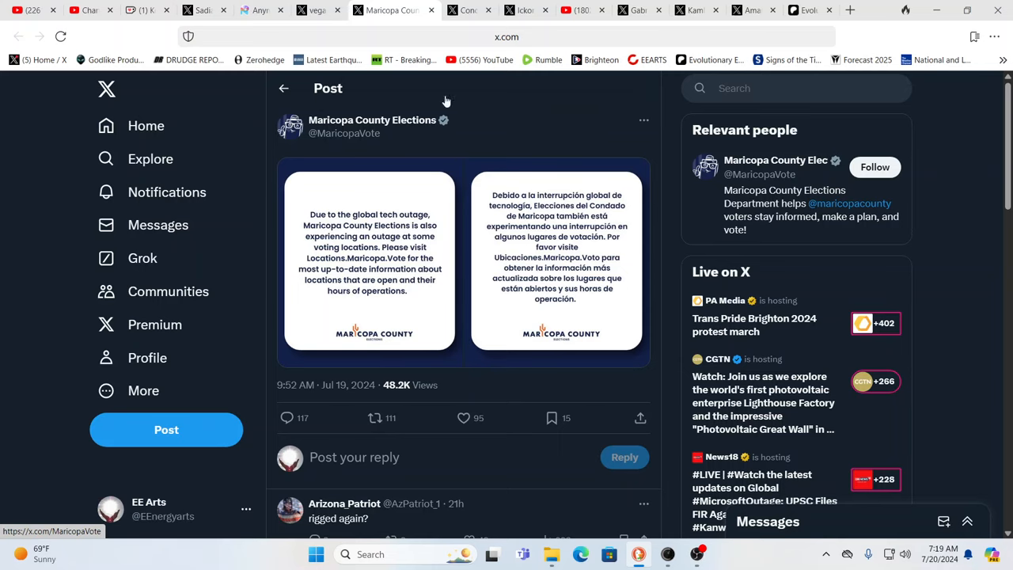
mouse_move(316, 9)
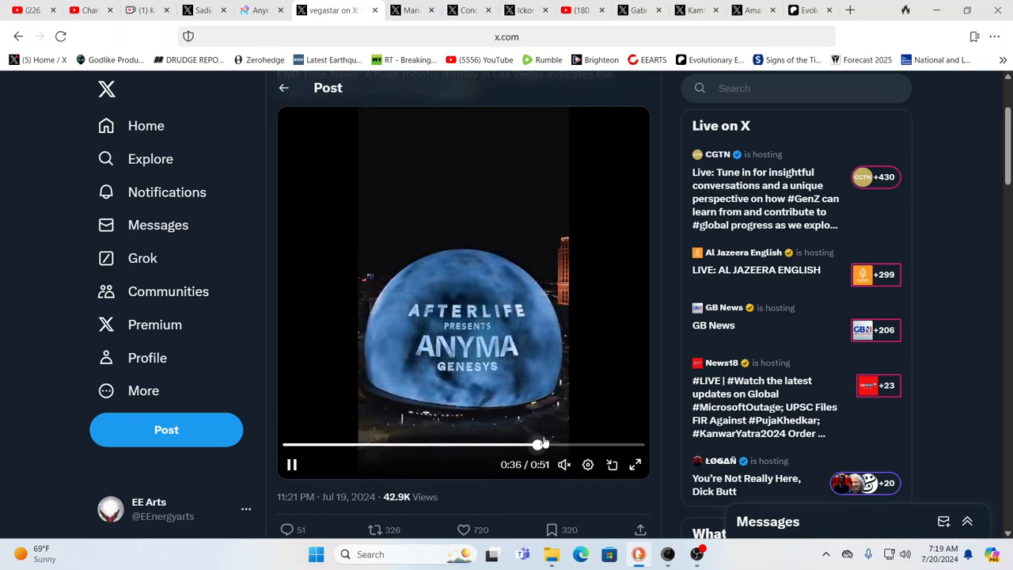
Step: Rewind the Las Vegas Sphere video and replay the Anyma cyborg figure clip
drag(538, 443, 408, 443)
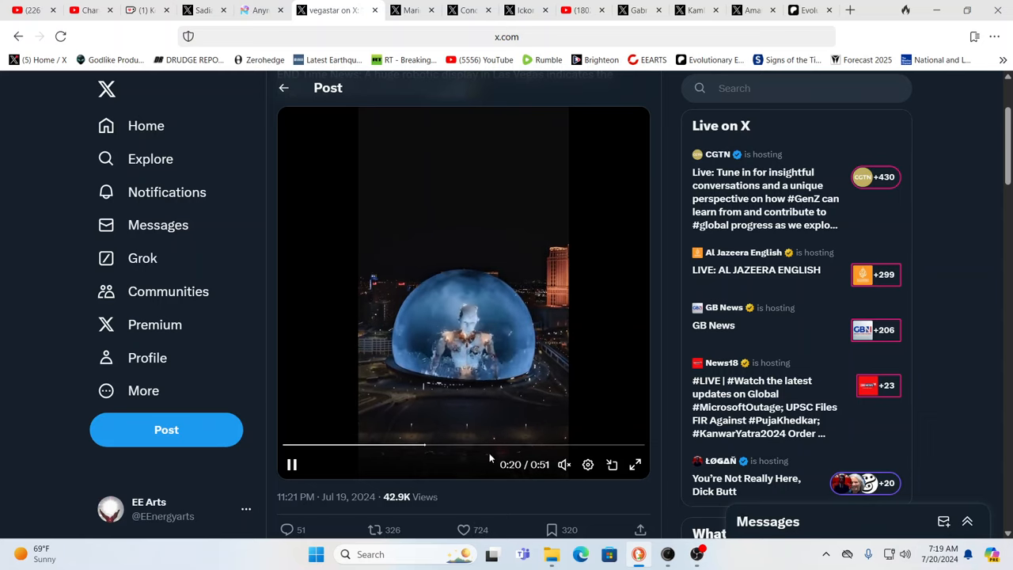
click(437, 445)
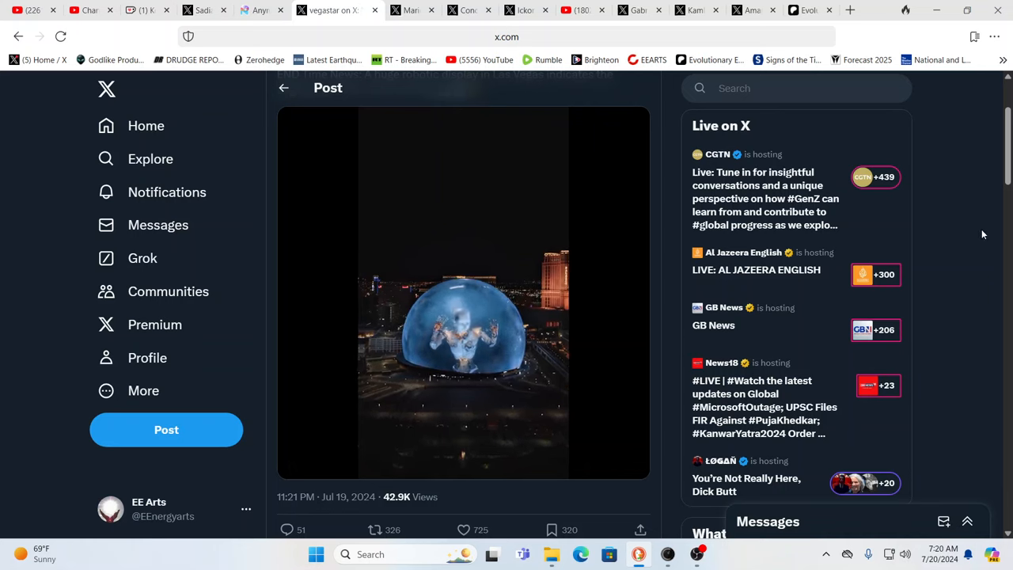
click(462, 293)
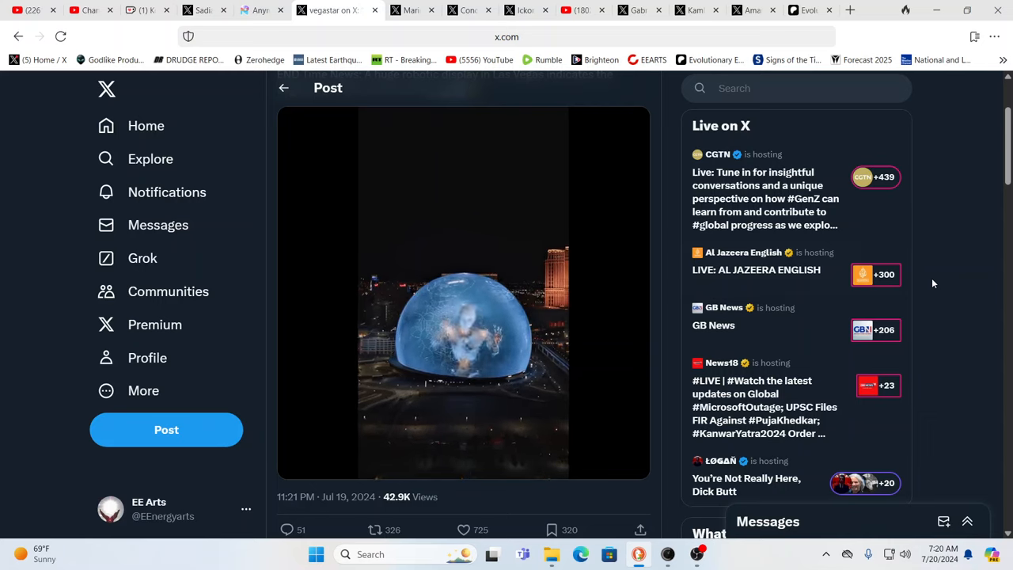
mouse_move(978, 260)
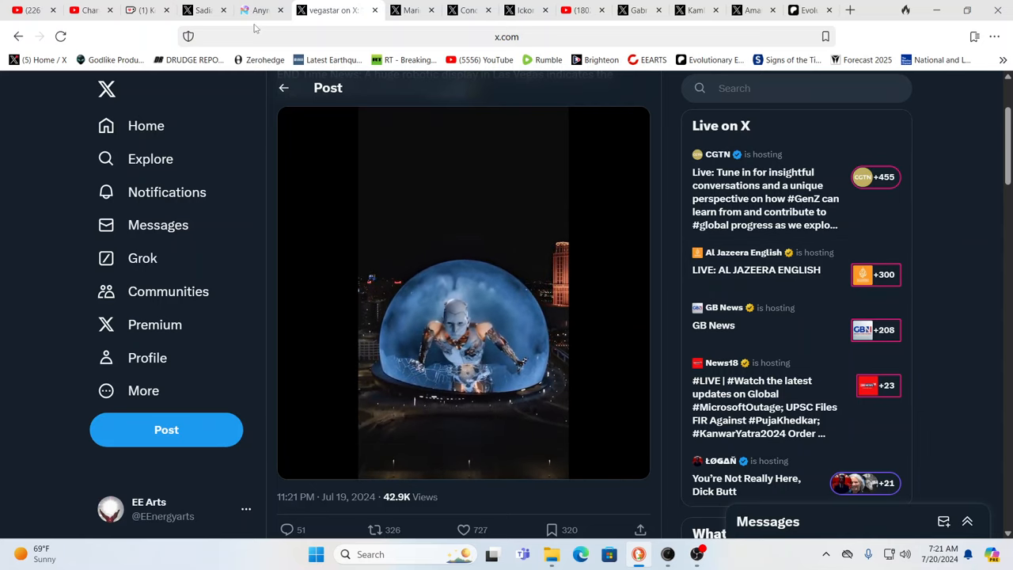
click(282, 9)
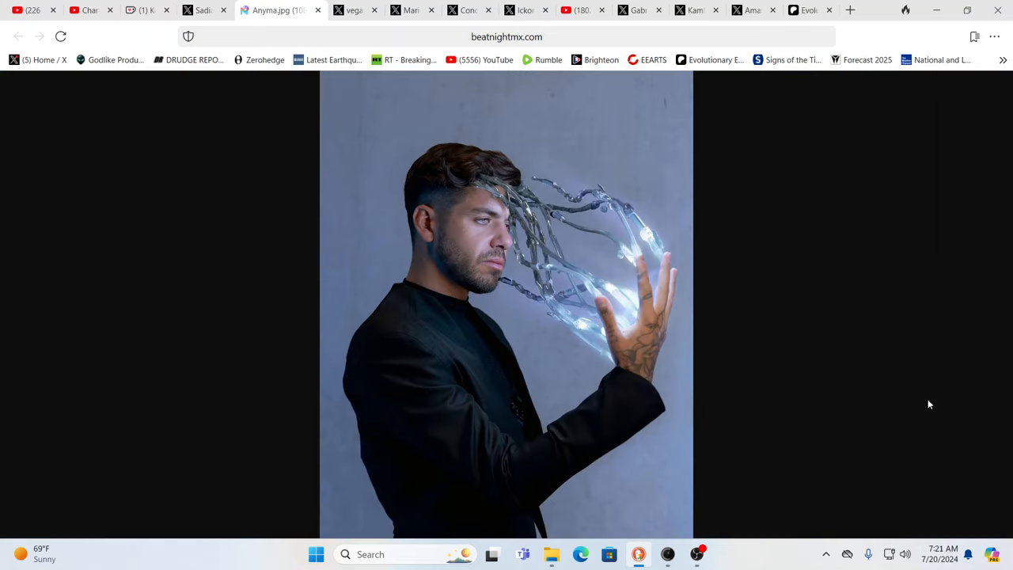
mouse_move(690, 371)
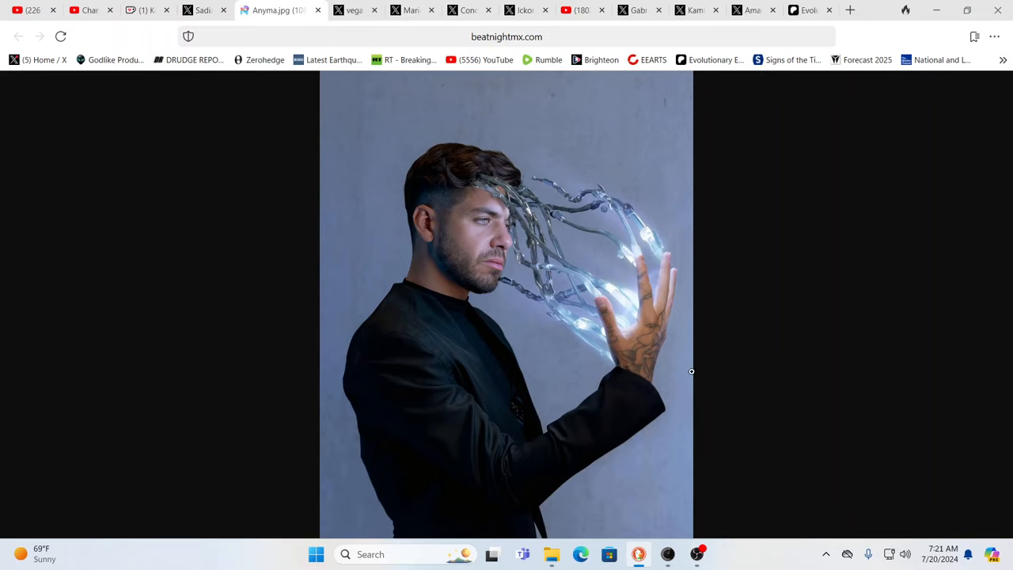
mouse_move(728, 291)
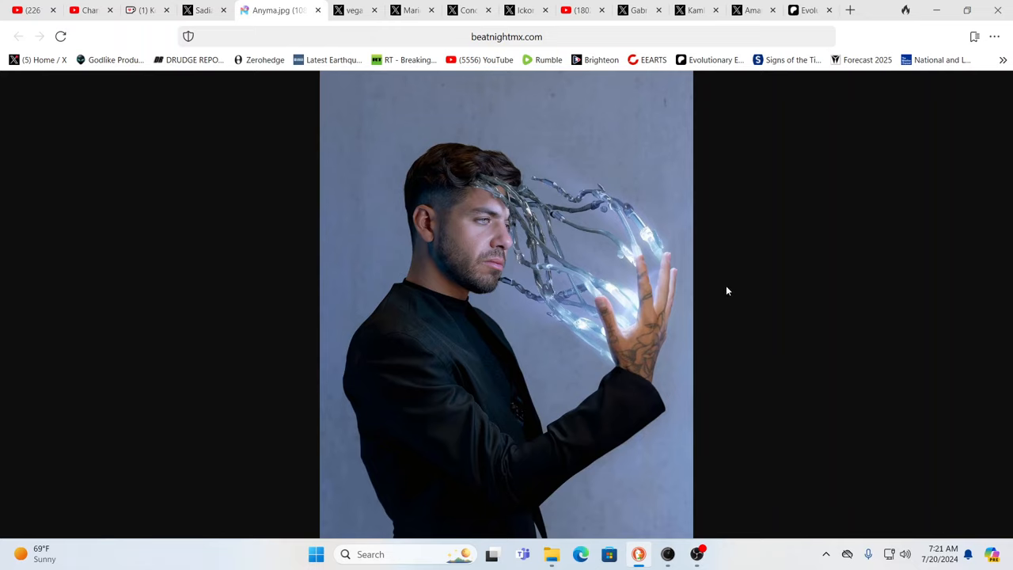
mouse_move(640, 317)
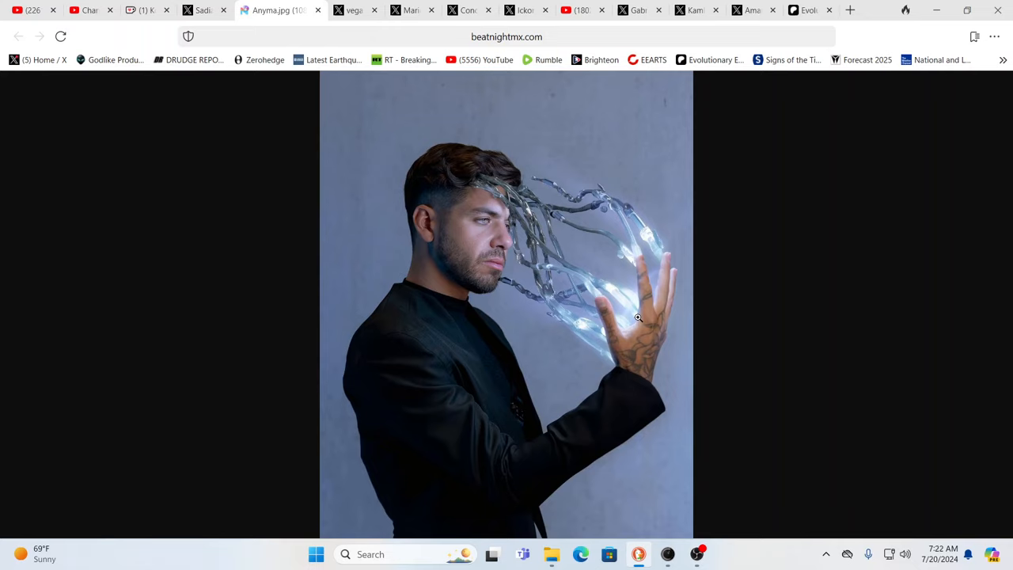
mouse_move(497, 307)
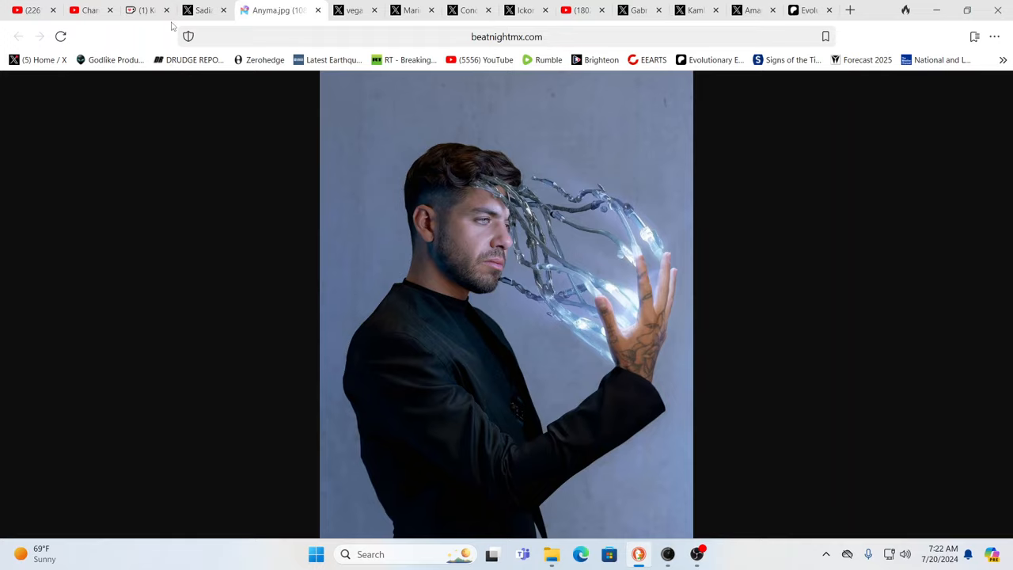
click(199, 10)
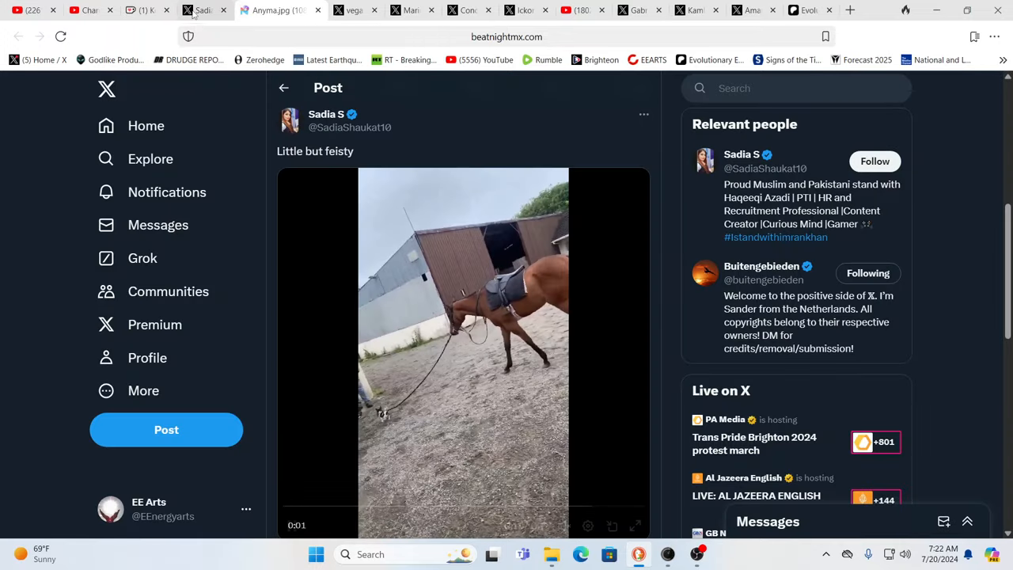